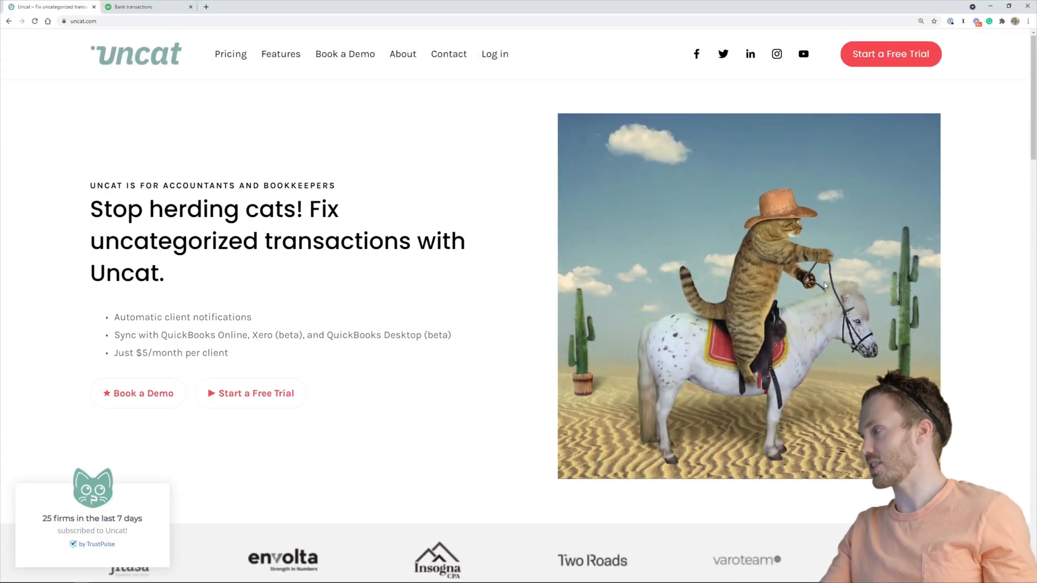
Scroll through the Uncat homepage to review the product.
{"action": "scroll", "scroll_direction": "down", "scroll_amount": 3}
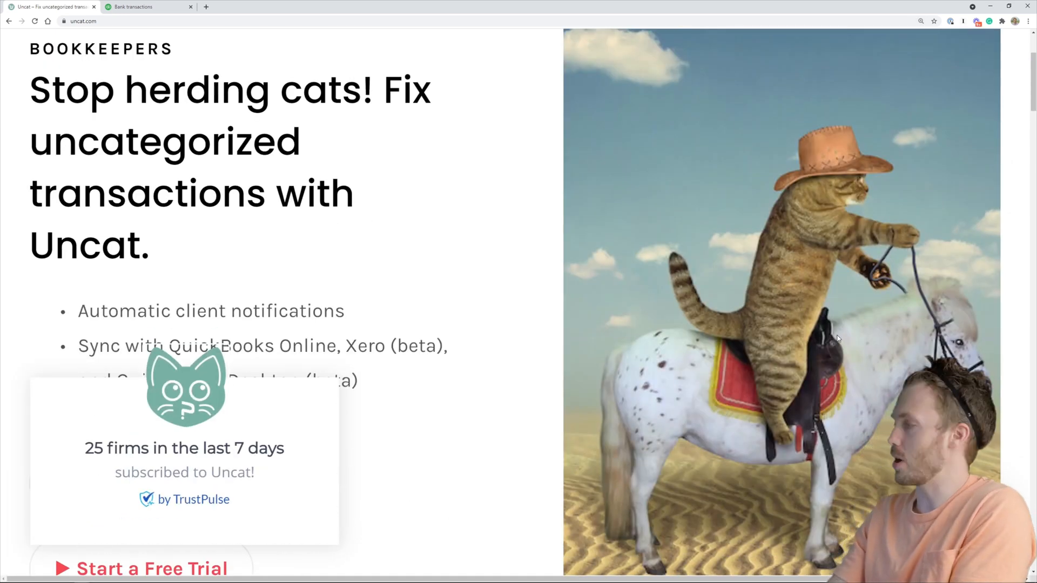
{"action": "mouse_move", "coordinate": [866, 368]}
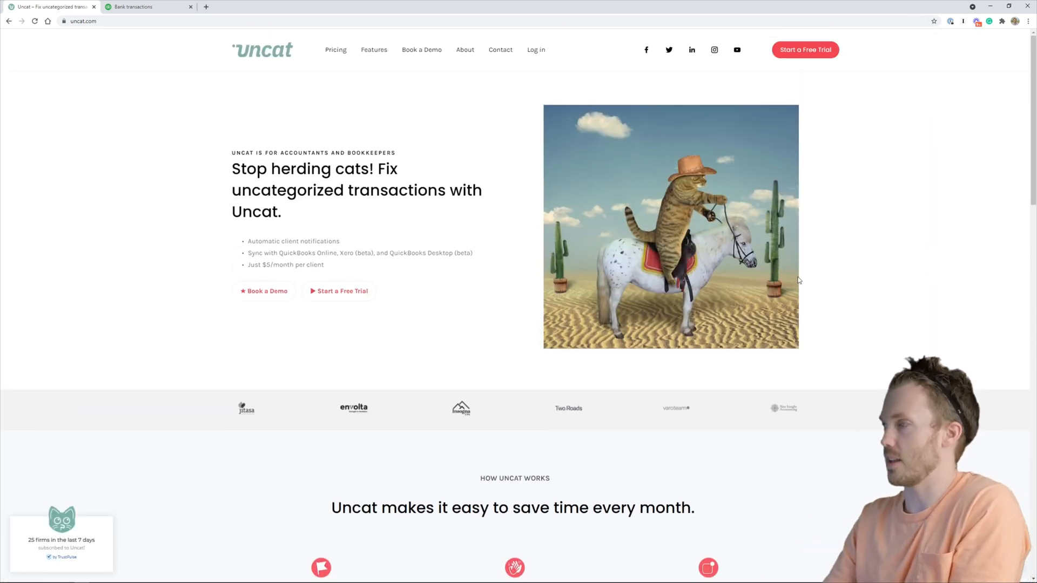
{"action": "scroll", "scroll_direction": "down", "scroll_amount": 3}
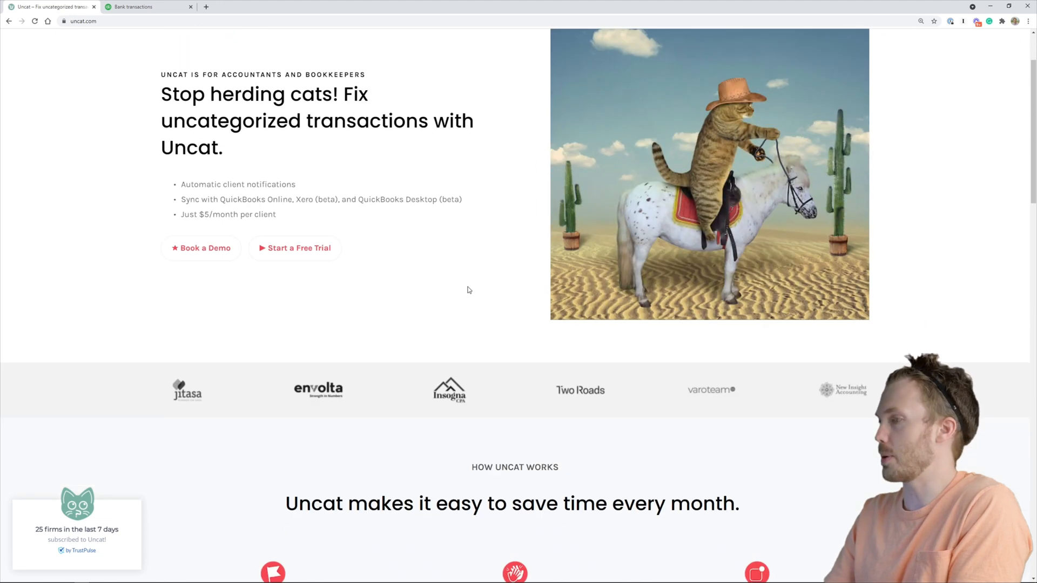
{"action": "scroll", "scroll_direction": "down", "scroll_amount": 3}
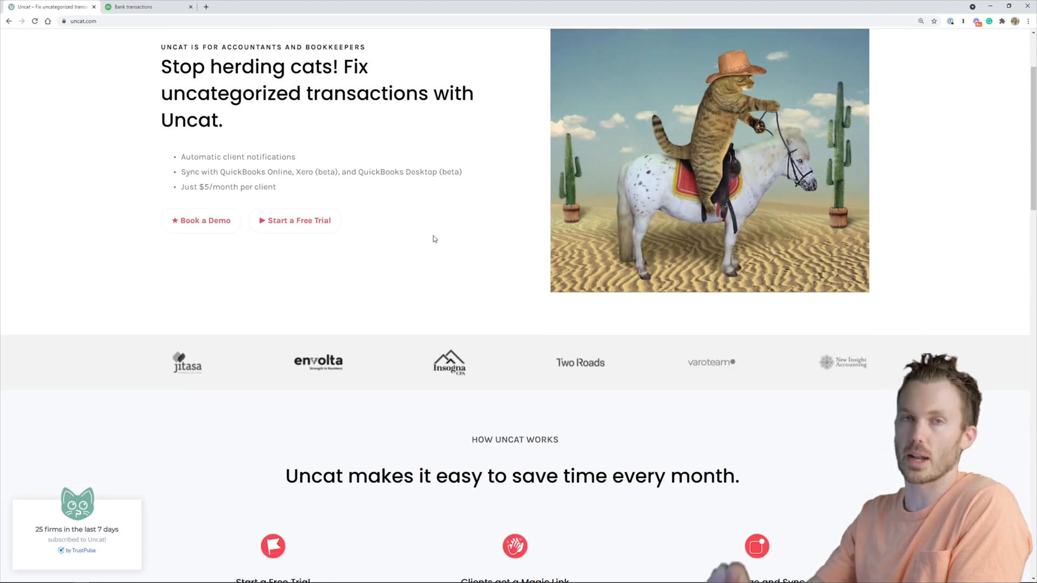
{"action": "mouse_move", "coordinate": [424, 193]}
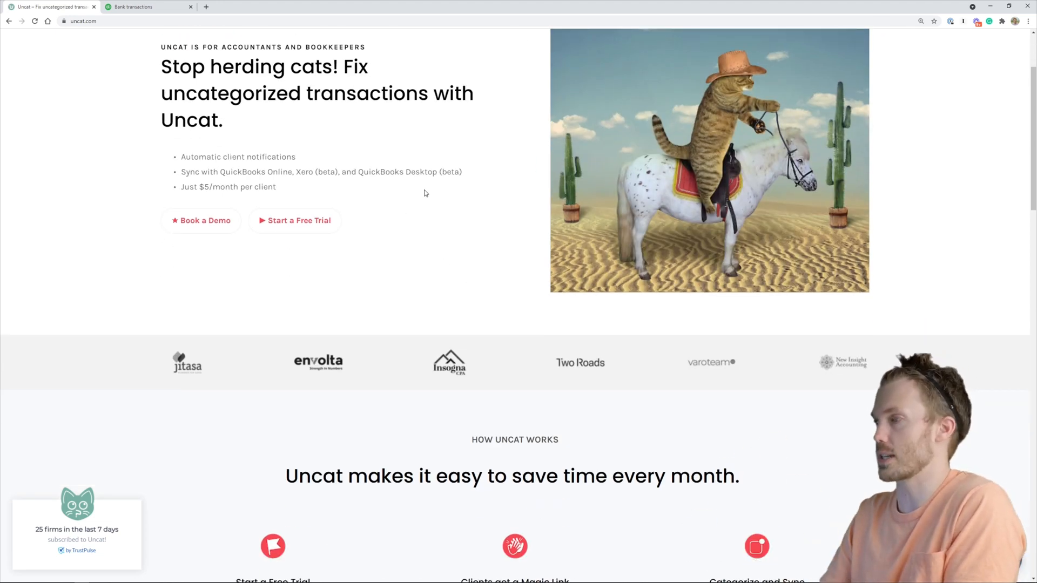
{"action": "scroll", "scroll_direction": "down", "scroll_amount": 3}
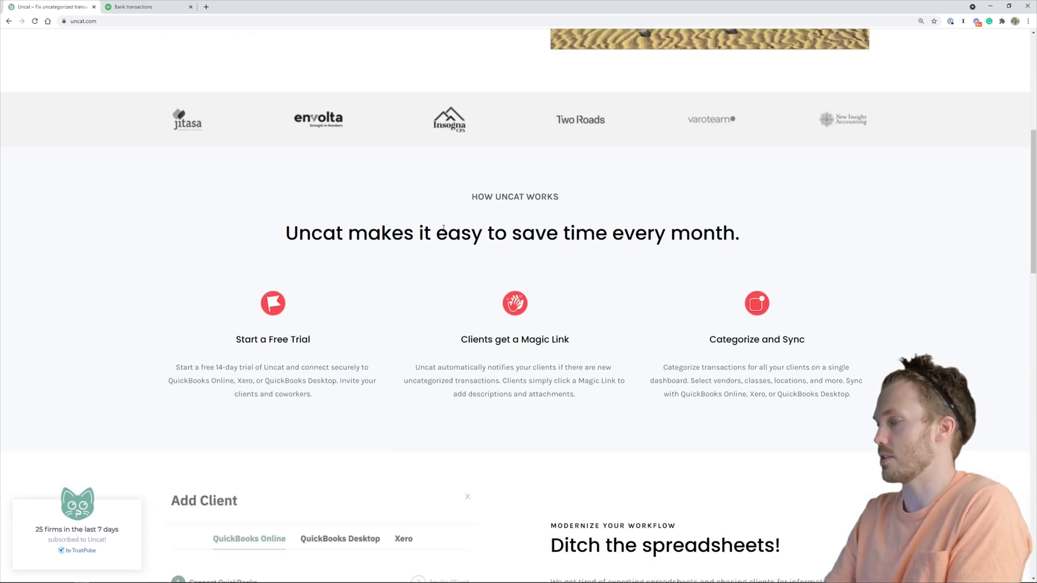
{"action": "scroll", "scroll_direction": "down", "scroll_amount": 3}
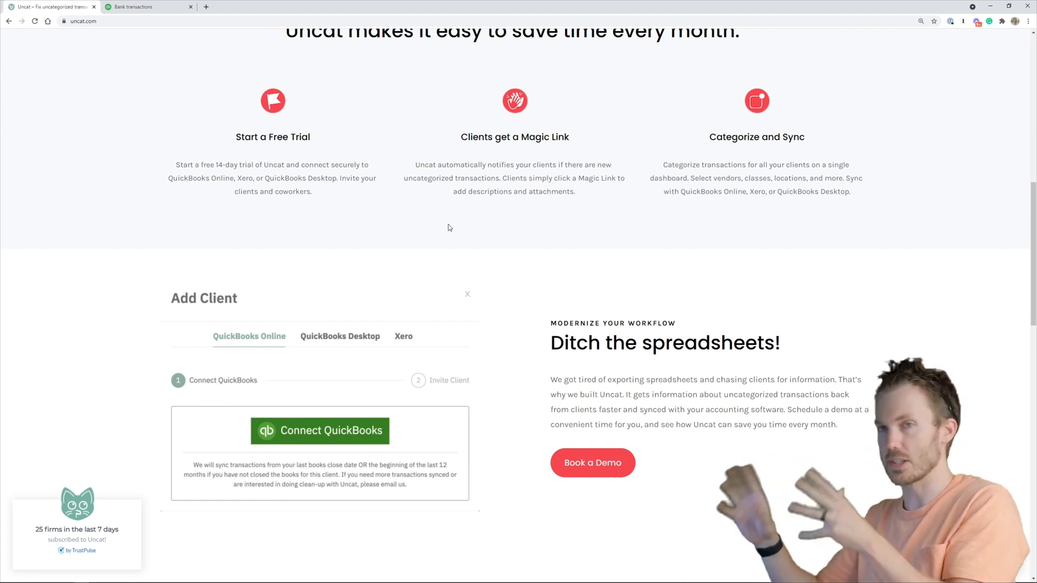
{"action": "scroll", "scroll_direction": "down", "scroll_amount": 3}
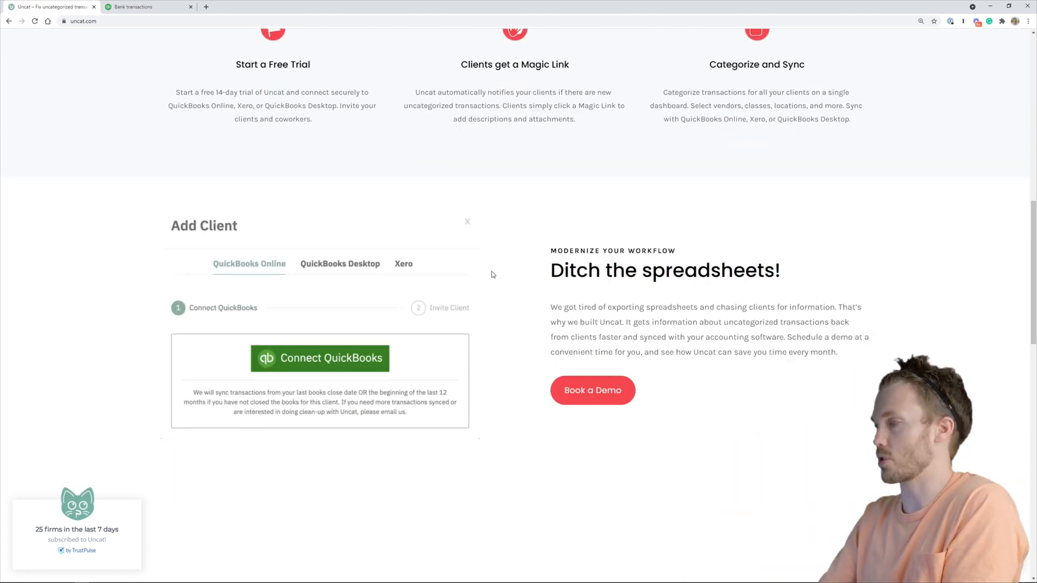
{"action": "scroll", "scroll_direction": "down", "scroll_amount": 3}
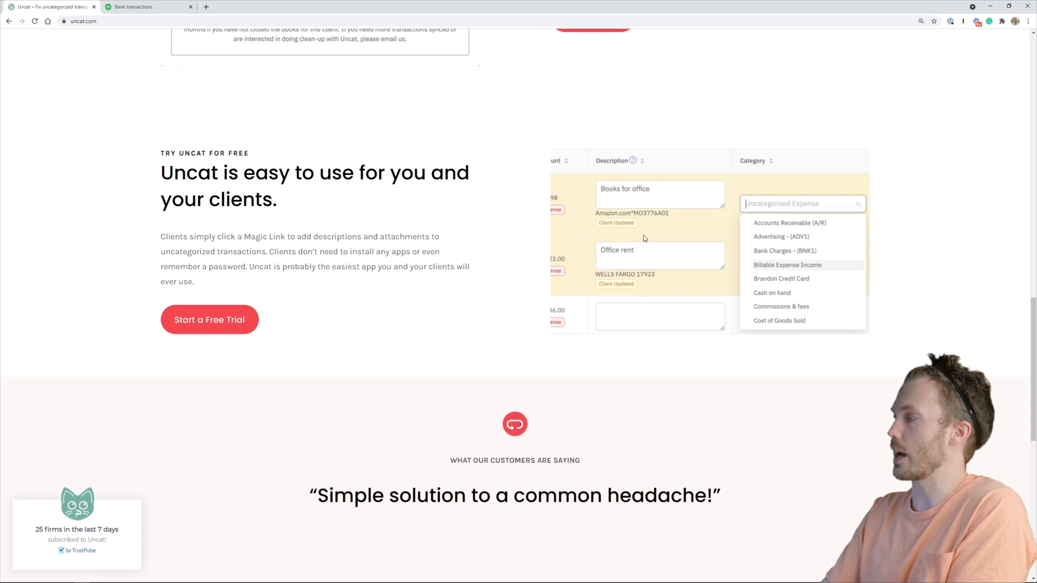
{"action": "scroll", "scroll_direction": "down", "scroll_amount": 3}
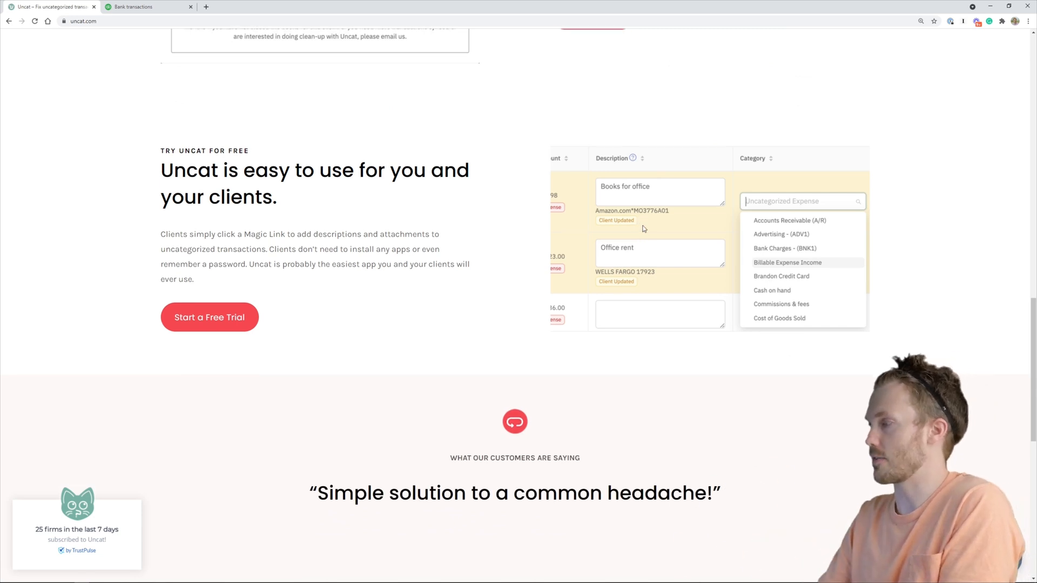
{"action": "scroll", "scroll_direction": "down", "scroll_amount": 3}
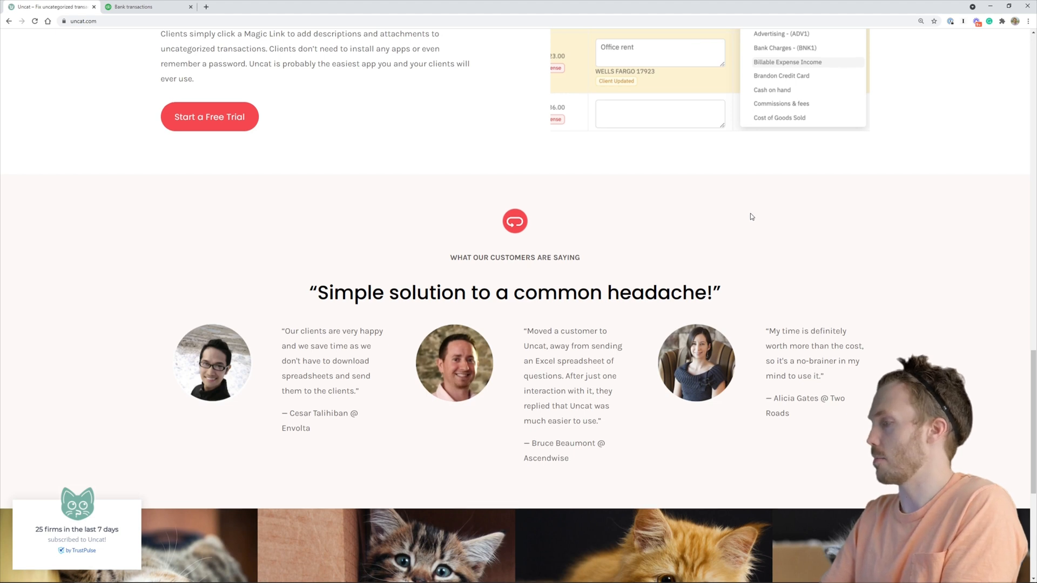
{"action": "scroll", "scroll_direction": "down", "scroll_amount": 3}
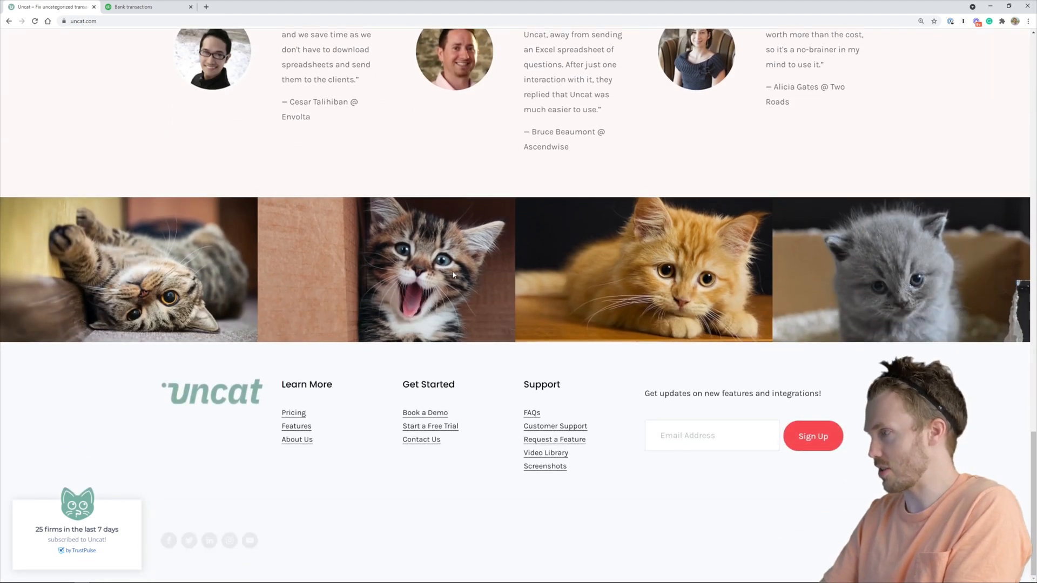
{"action": "scroll", "scroll_direction": "up", "scroll_amount": 3}
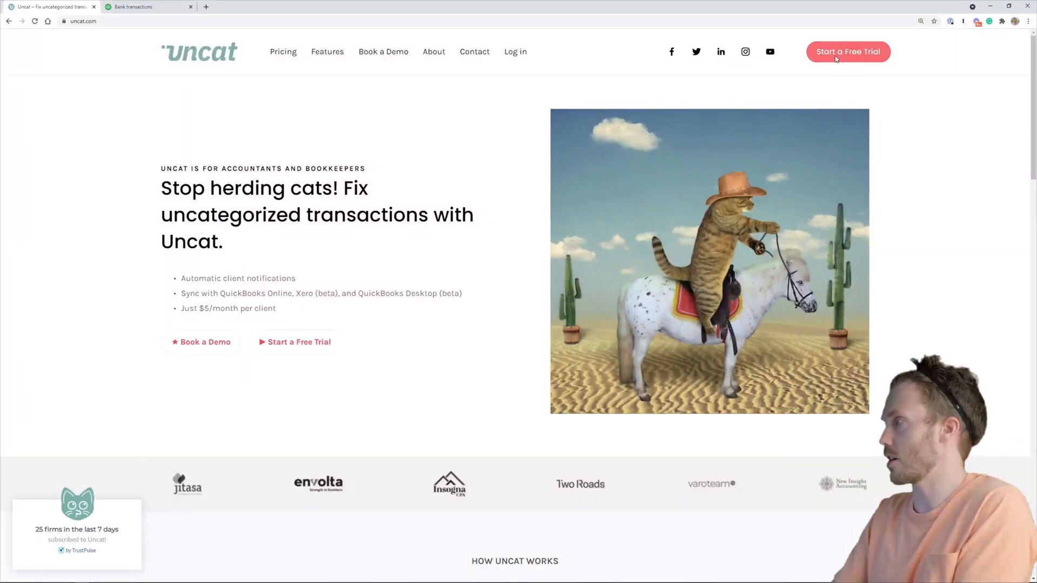
Fill in the accountant sign-up form for Lint Roller & Associates and submit it.
{"action": "left_click", "coordinate": [848, 52]}
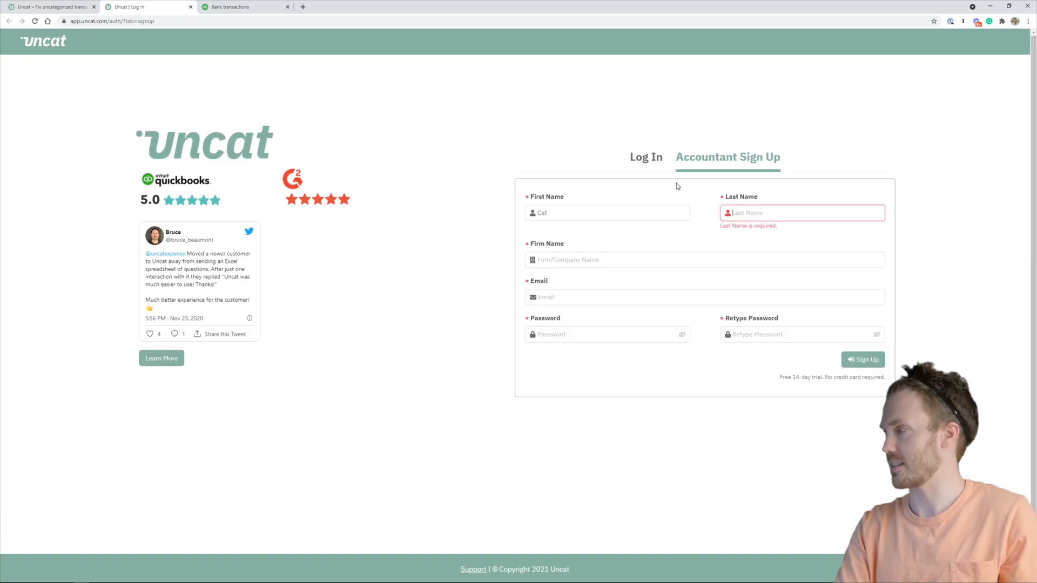
{"action": "type", "text": "McHerdison"}
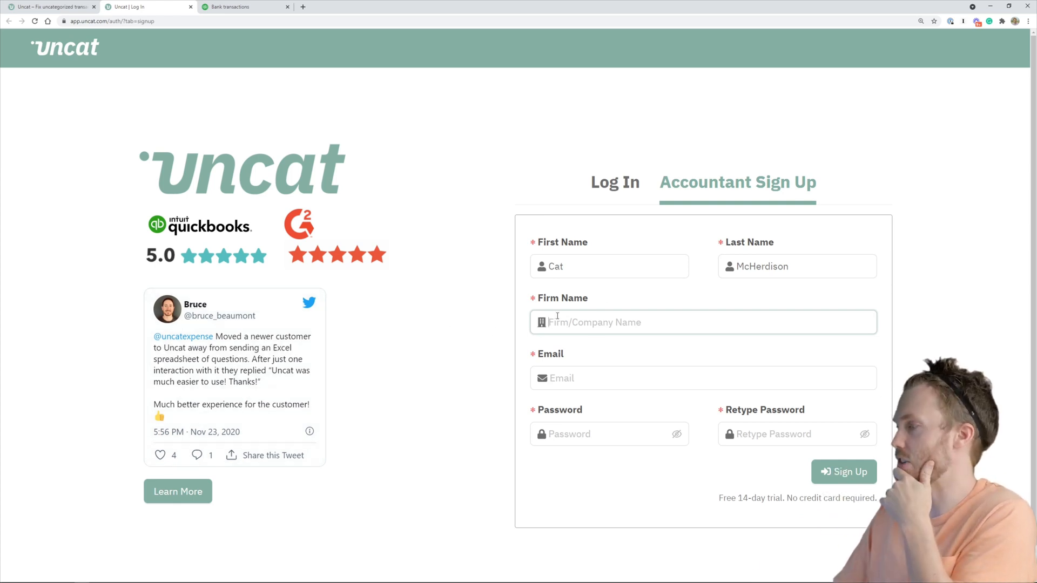
{"action": "left_click", "coordinate": [843, 472]}
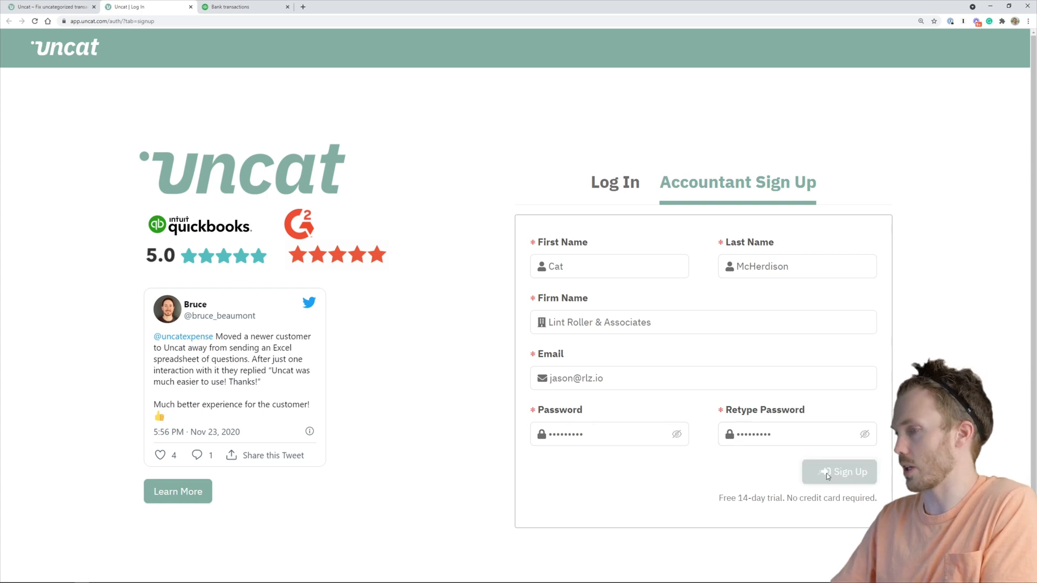
{"action": "left_click", "coordinate": [840, 472]}
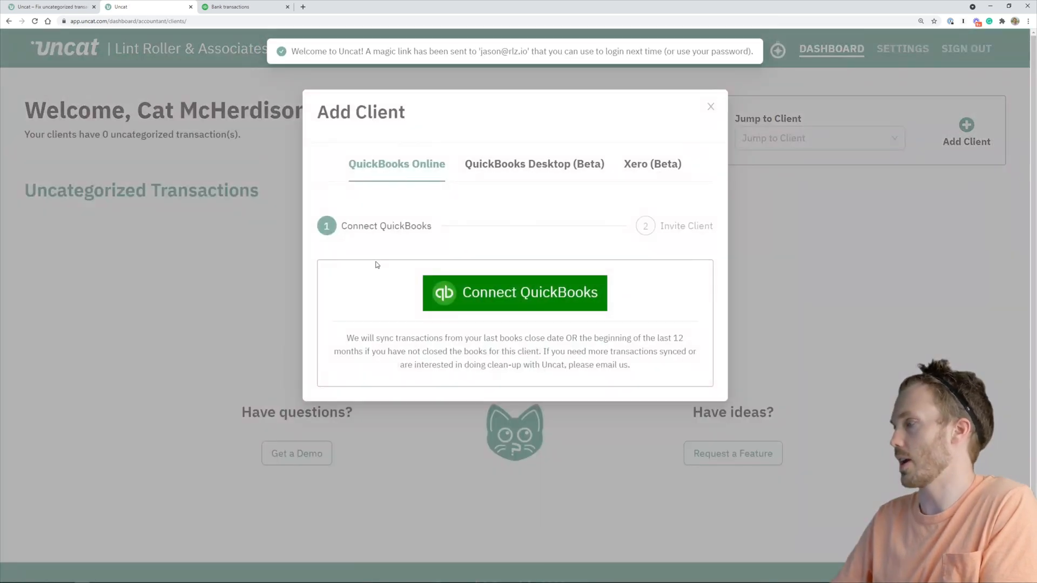
Preview the QuickBooks Desktop and Xero options, then connect QuickBooks Online for the client.
{"action": "left_click", "coordinate": [245, 7]}
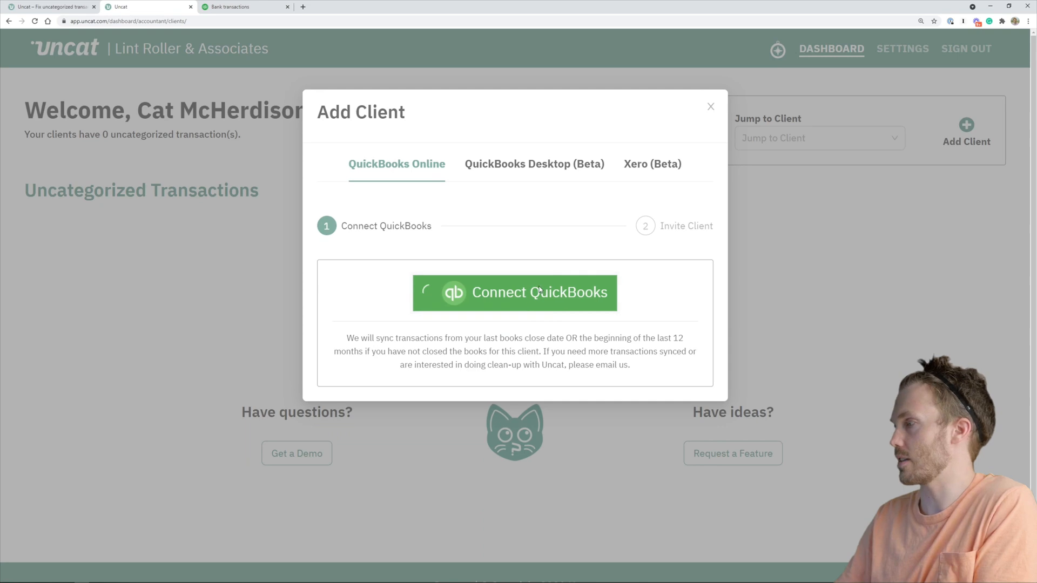
{"action": "left_click", "coordinate": [534, 164]}
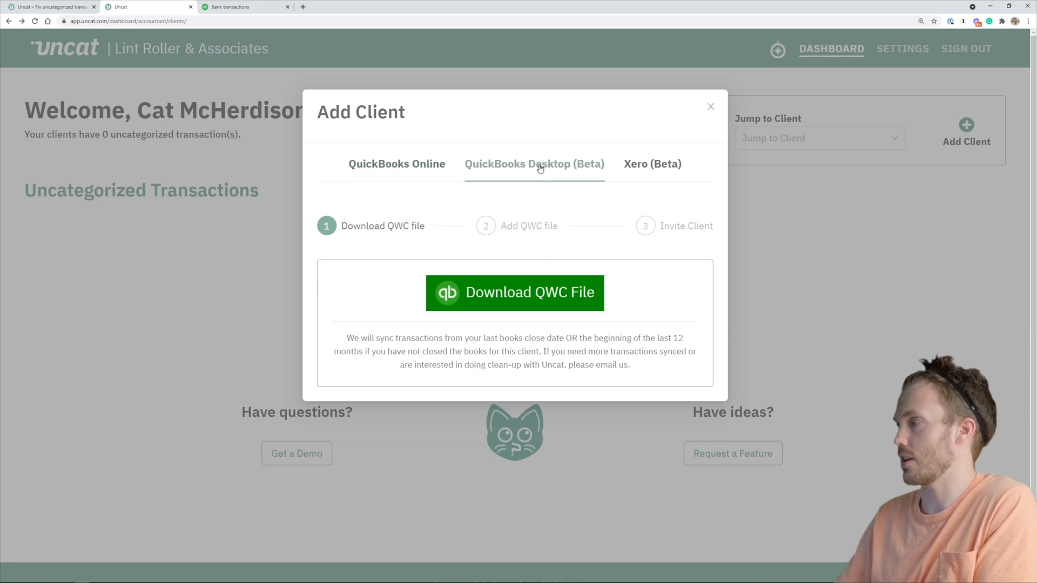
{"action": "left_click", "coordinate": [651, 164]}
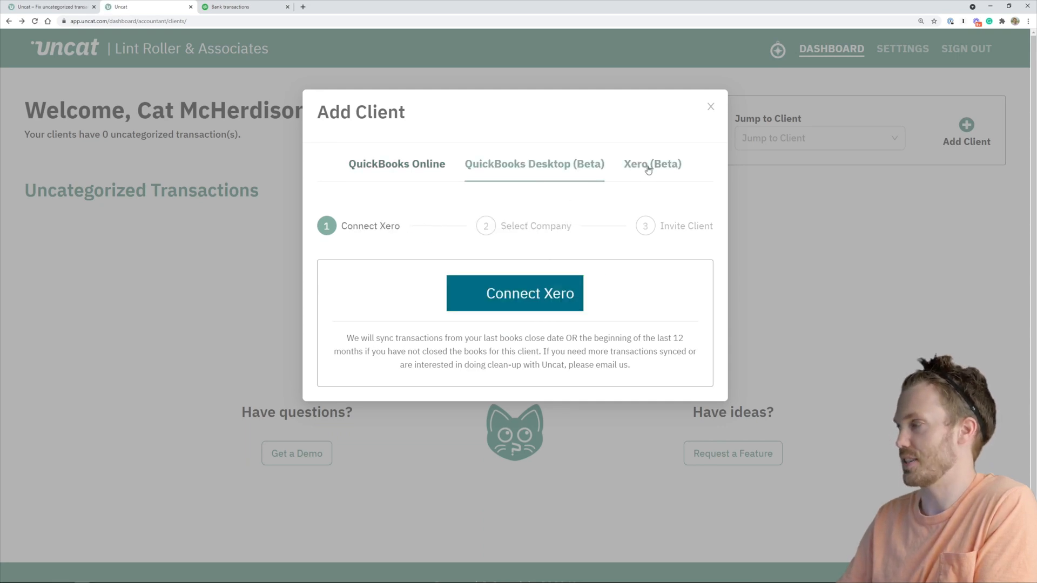
{"action": "left_click", "coordinate": [396, 164]}
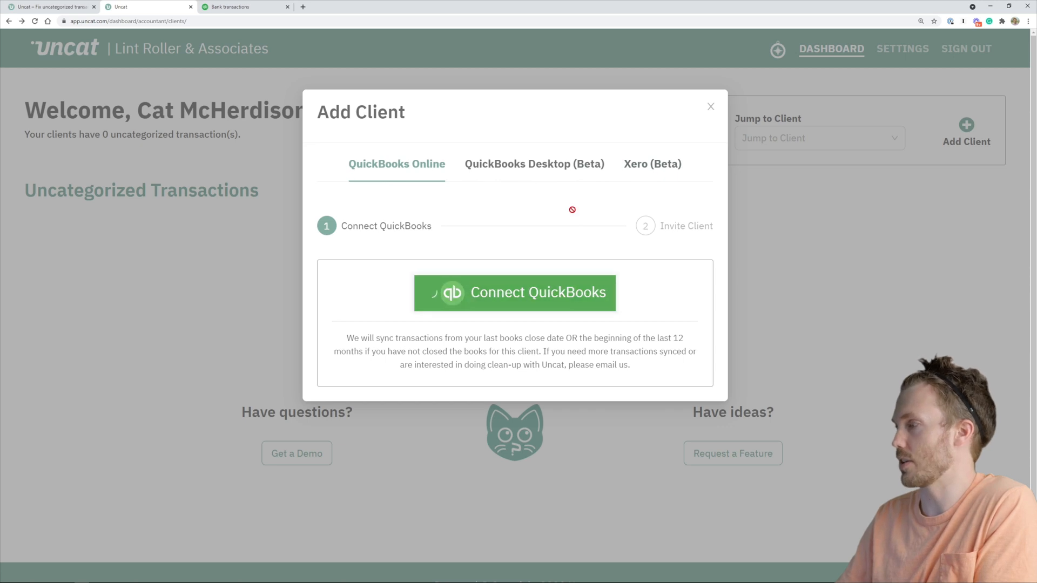
{"action": "left_click", "coordinate": [514, 292]}
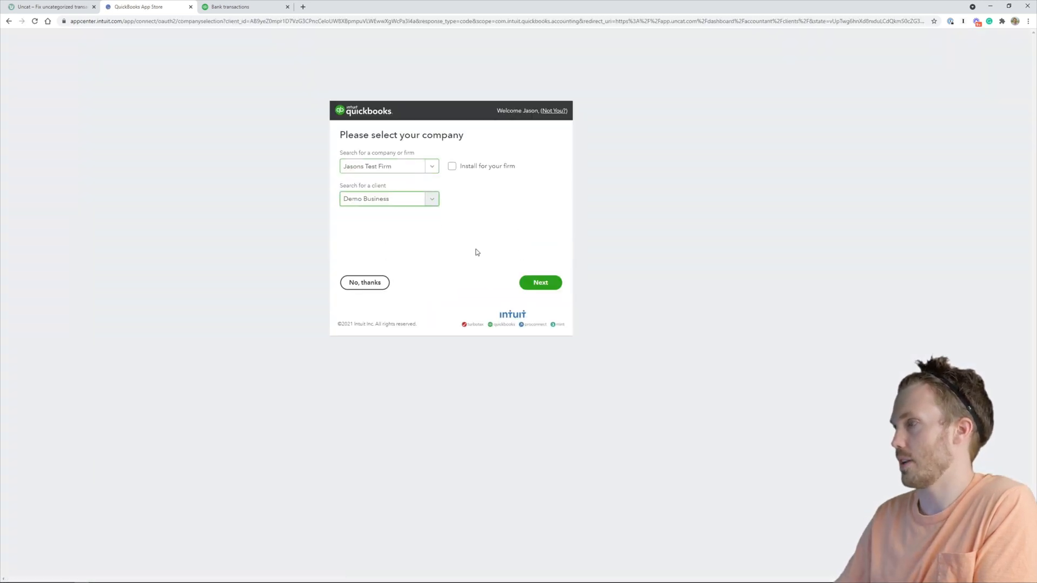
Choose Demo Business on the Intuit page and authorize Uncat's connection.
{"action": "left_click", "coordinate": [540, 282]}
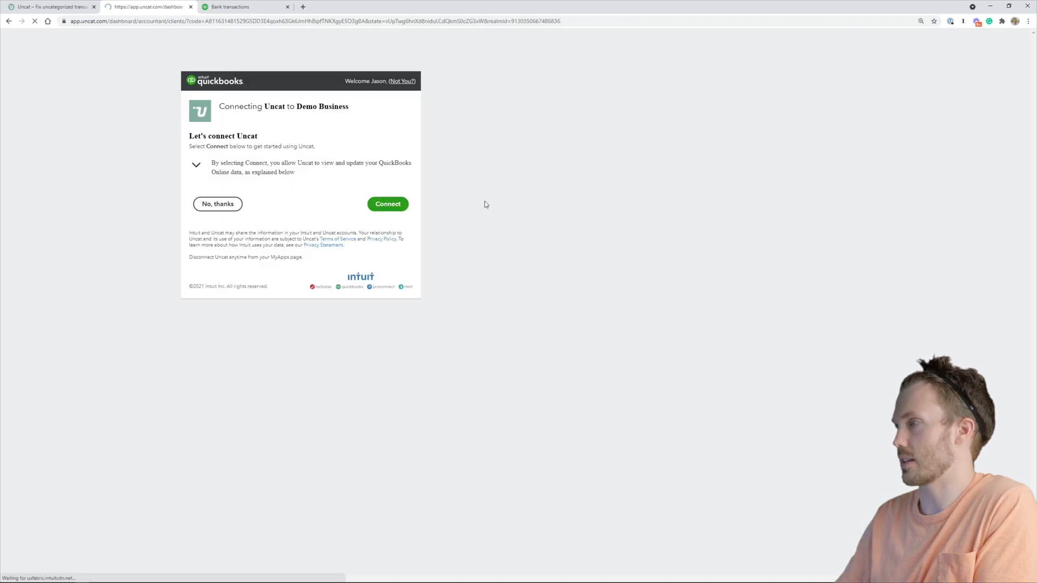
{"action": "left_click", "coordinate": [388, 204]}
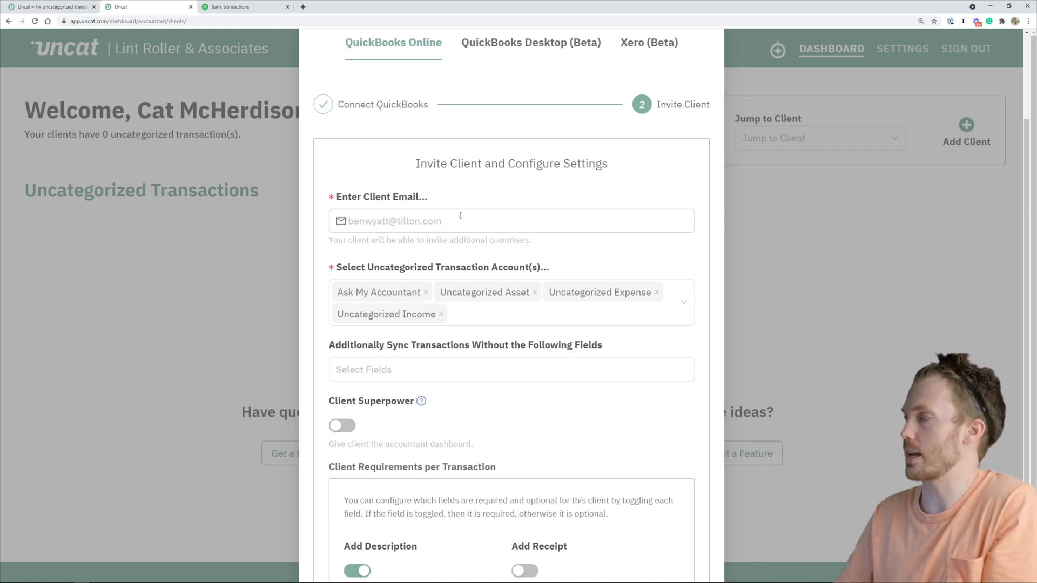
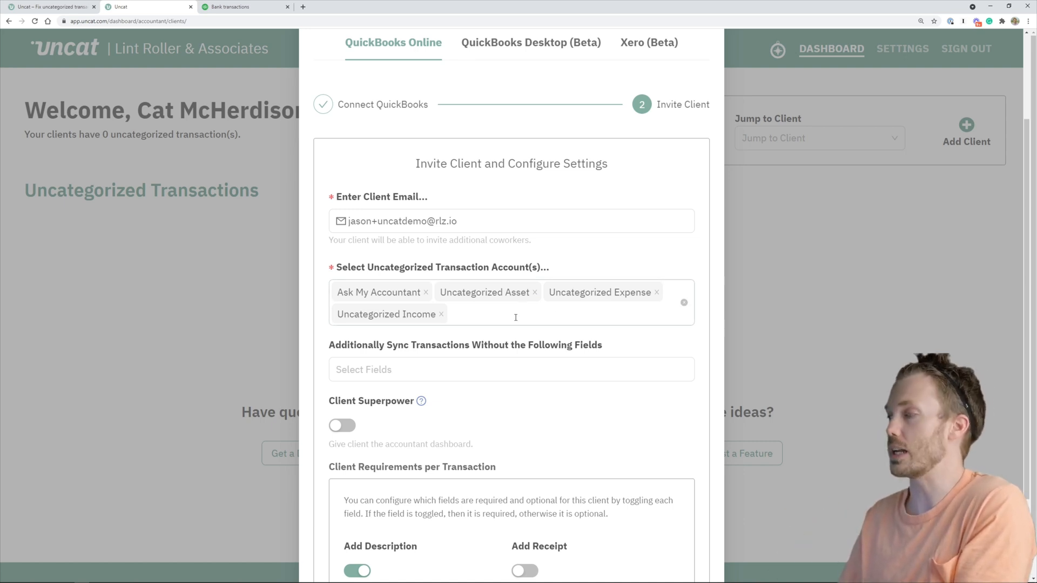
{"action": "scroll", "scroll_direction": "down", "scroll_amount": 3}
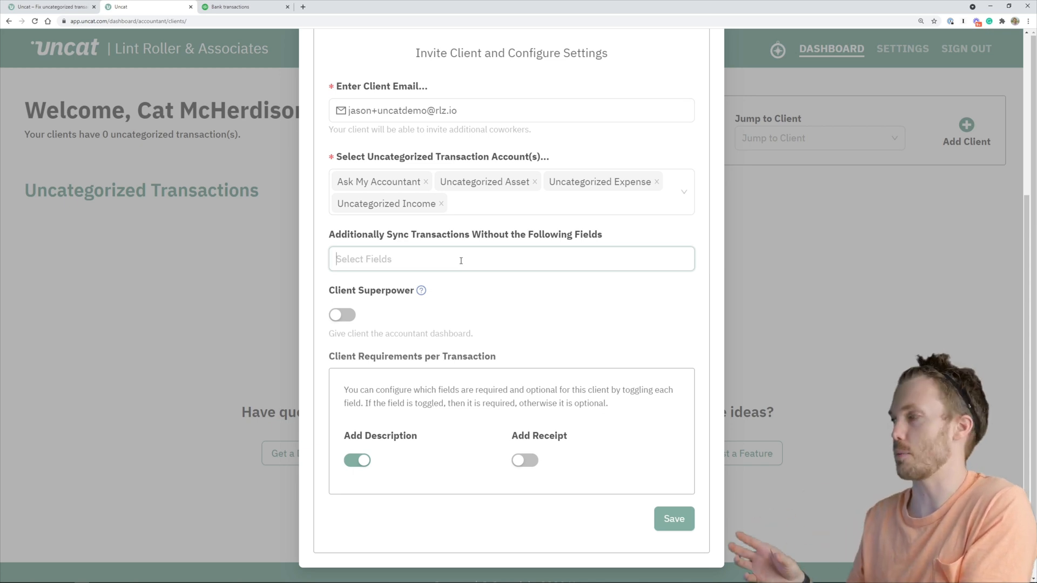
{"action": "left_click", "coordinate": [511, 259]}
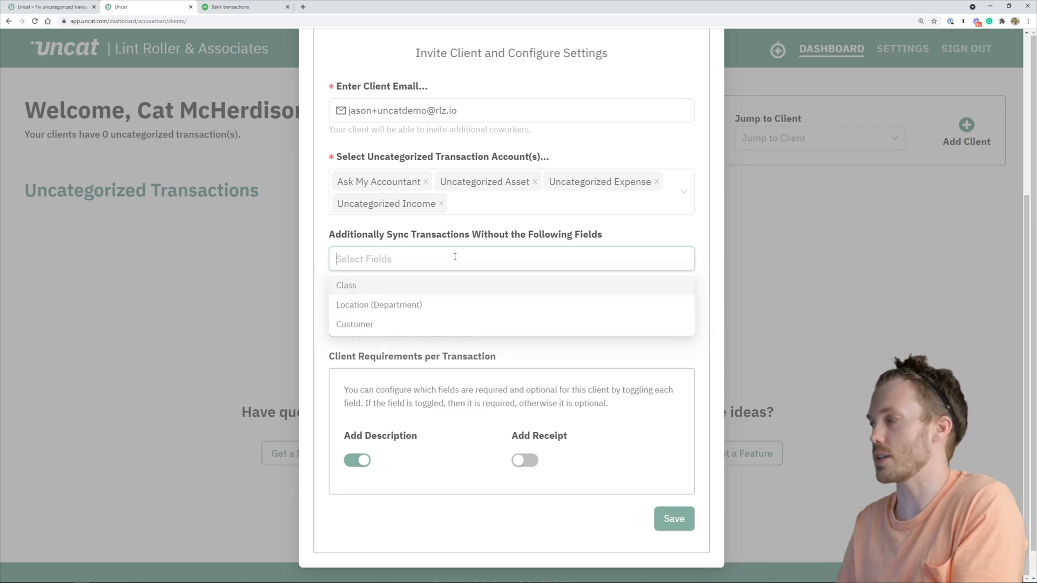
{"action": "mouse_move", "coordinate": [467, 258]}
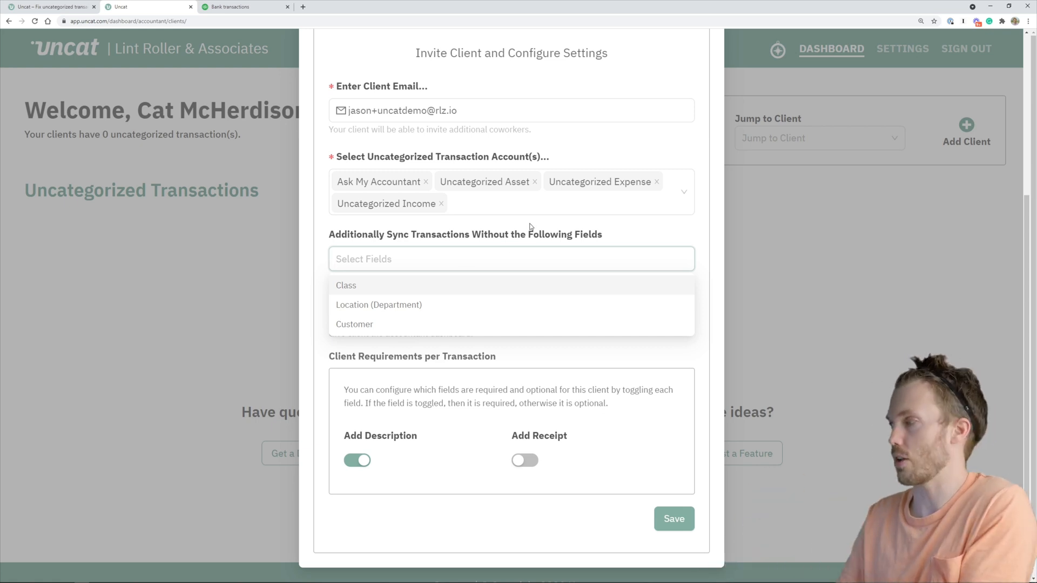
{"action": "left_click", "coordinate": [511, 259]}
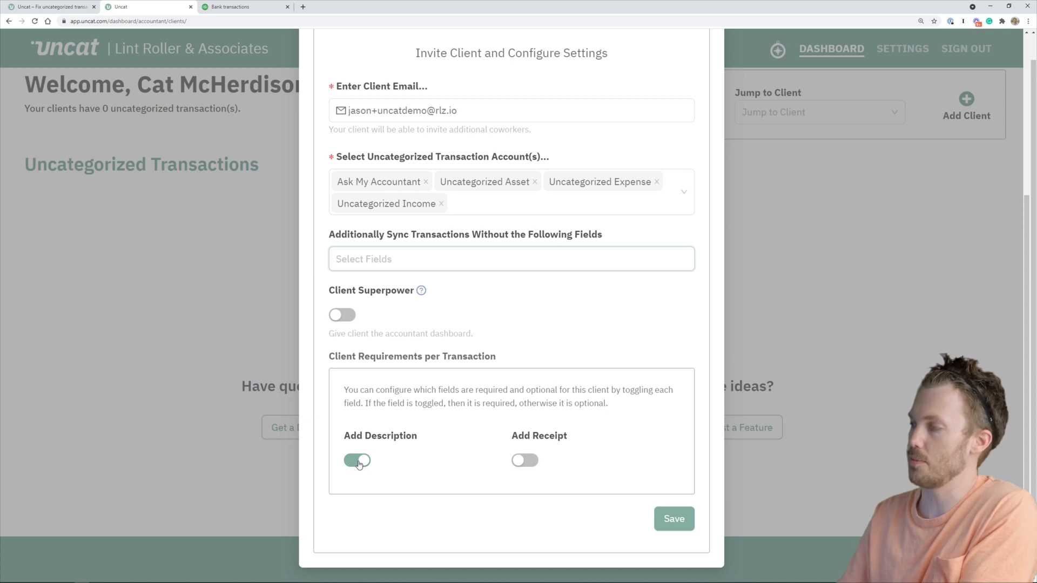
{"action": "left_click", "coordinate": [524, 460]}
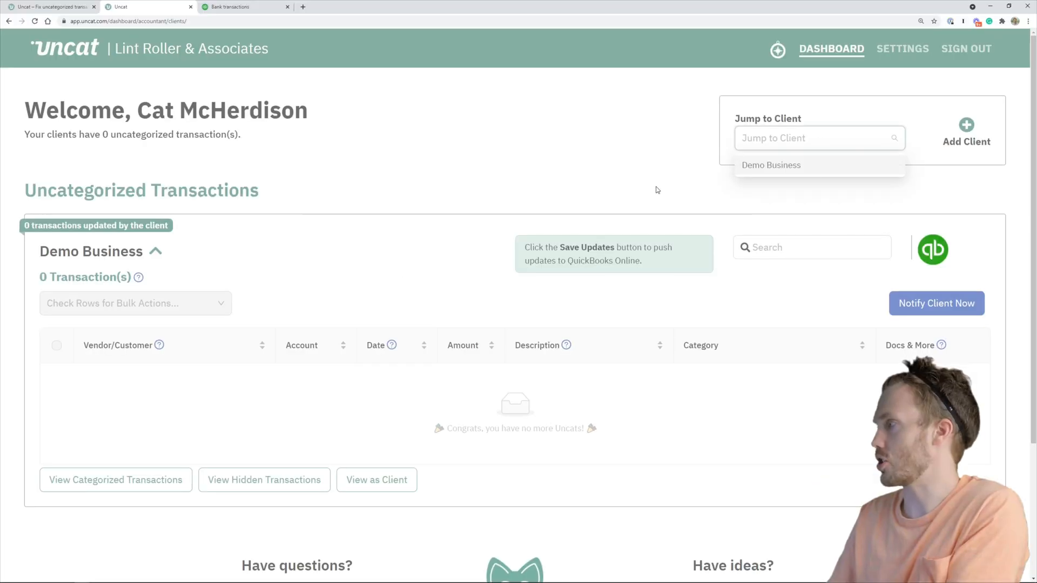
{"action": "scroll", "scroll_direction": "down", "scroll_amount": 3}
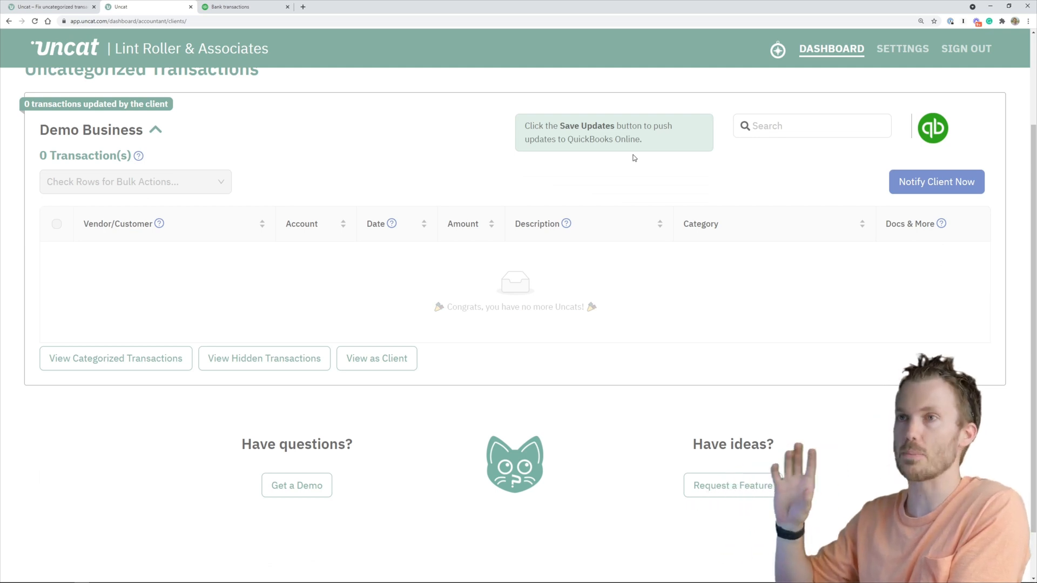
{"action": "mouse_move", "coordinate": [213, 312]}
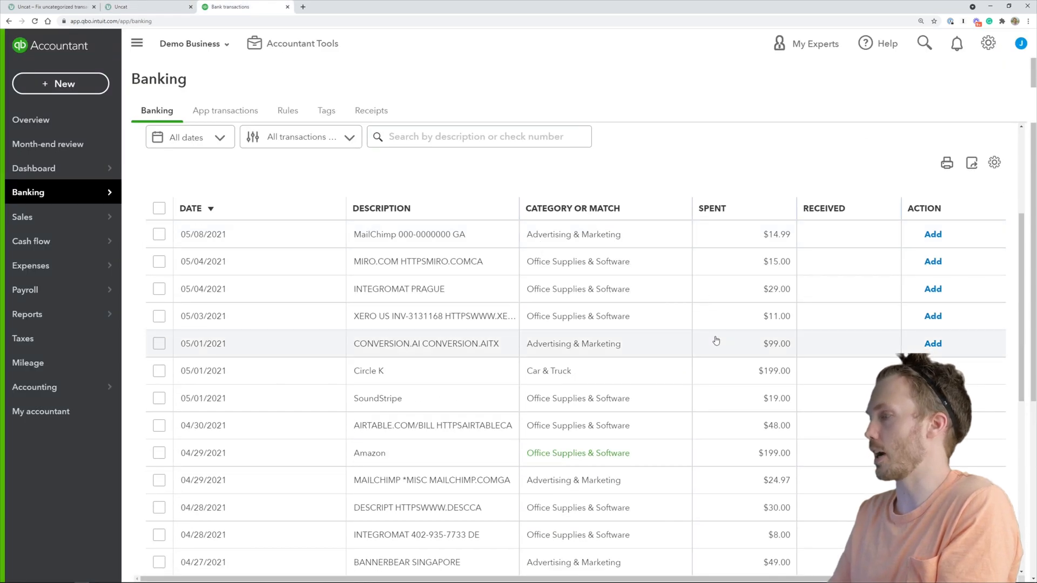
Add two suggested bank charges and book CONVERSION.AI as Uncategorized Expense.
{"action": "left_click", "coordinate": [933, 234]}
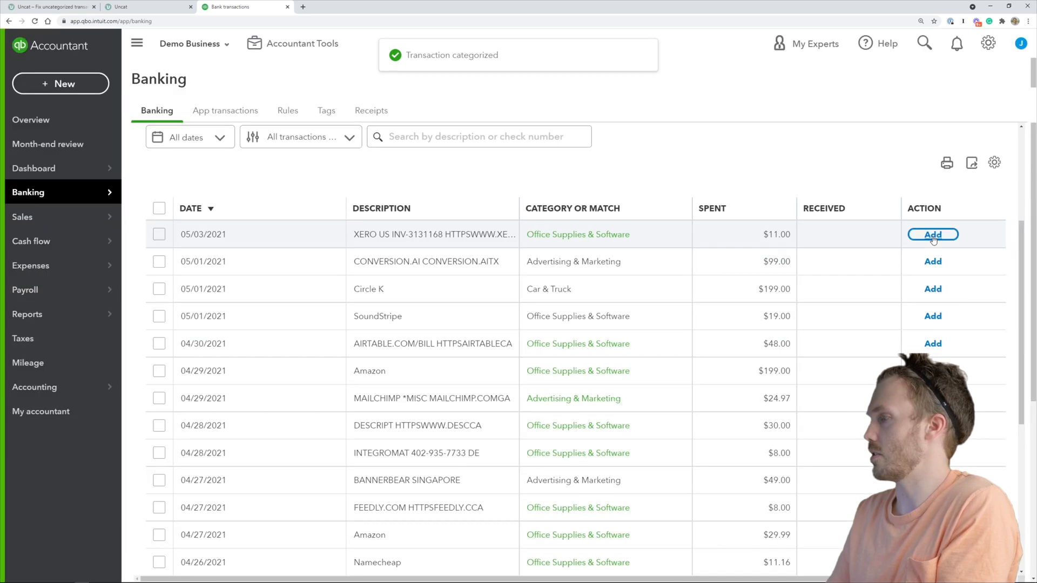
{"action": "left_click", "coordinate": [931, 234]}
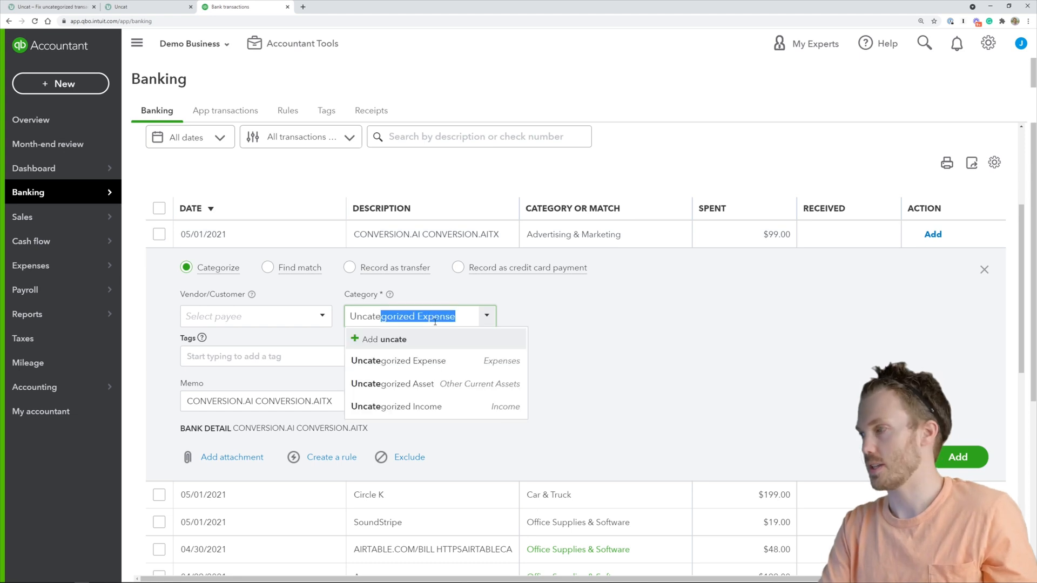
{"action": "left_click", "coordinate": [398, 360]}
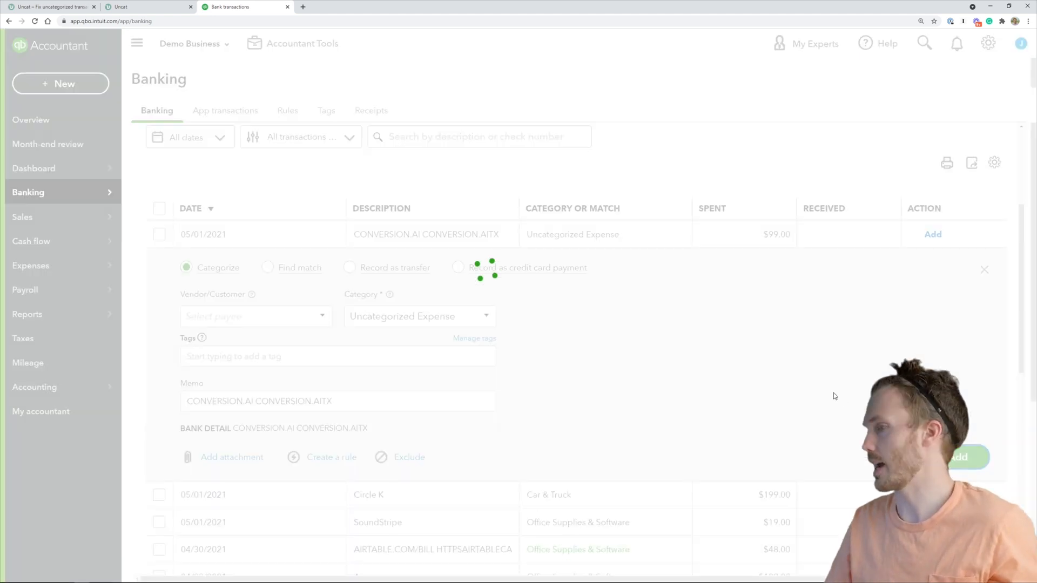
{"action": "left_click", "coordinate": [958, 456]}
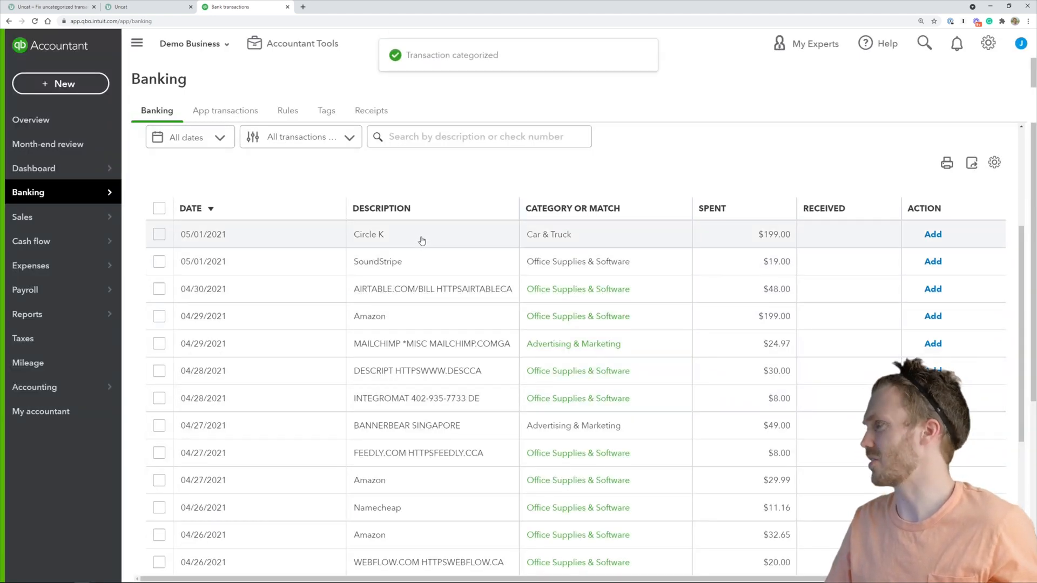
Set Circle K and the $199 Amazon charge to Uncategorized Expense.
{"action": "left_click", "coordinate": [368, 234]}
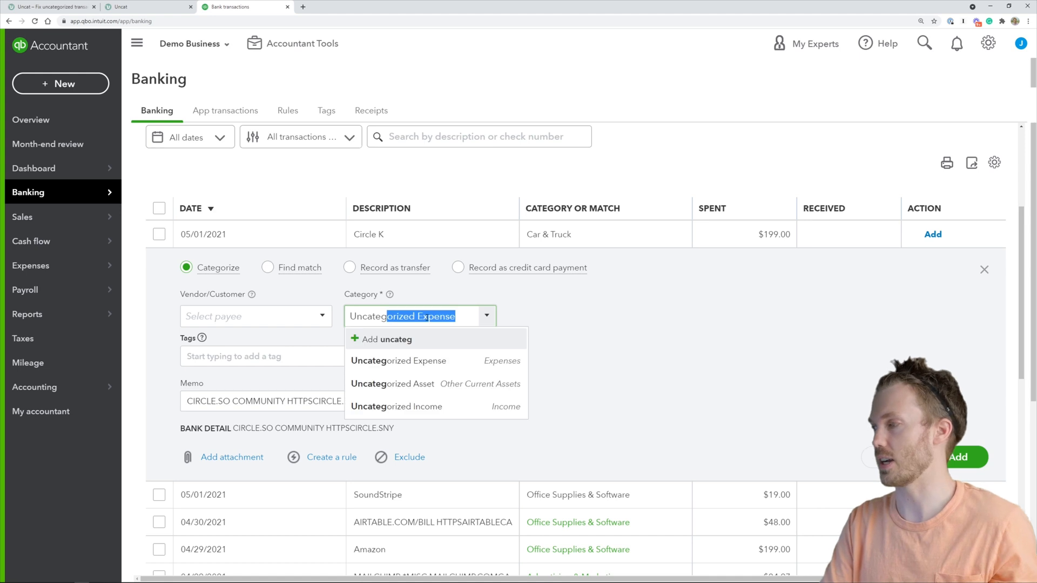
{"action": "left_click", "coordinate": [398, 360]}
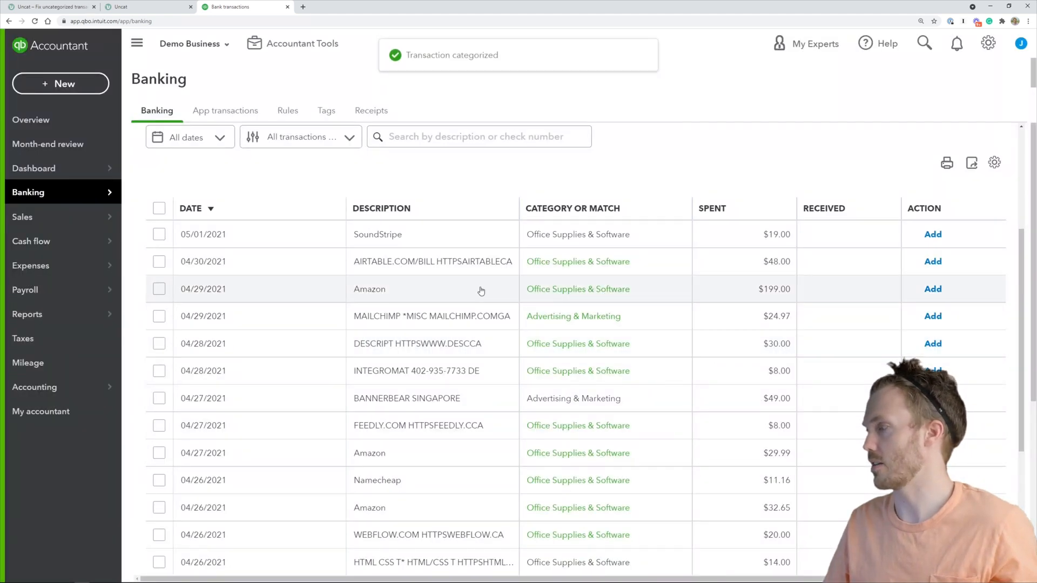
{"action": "left_click", "coordinate": [369, 289]}
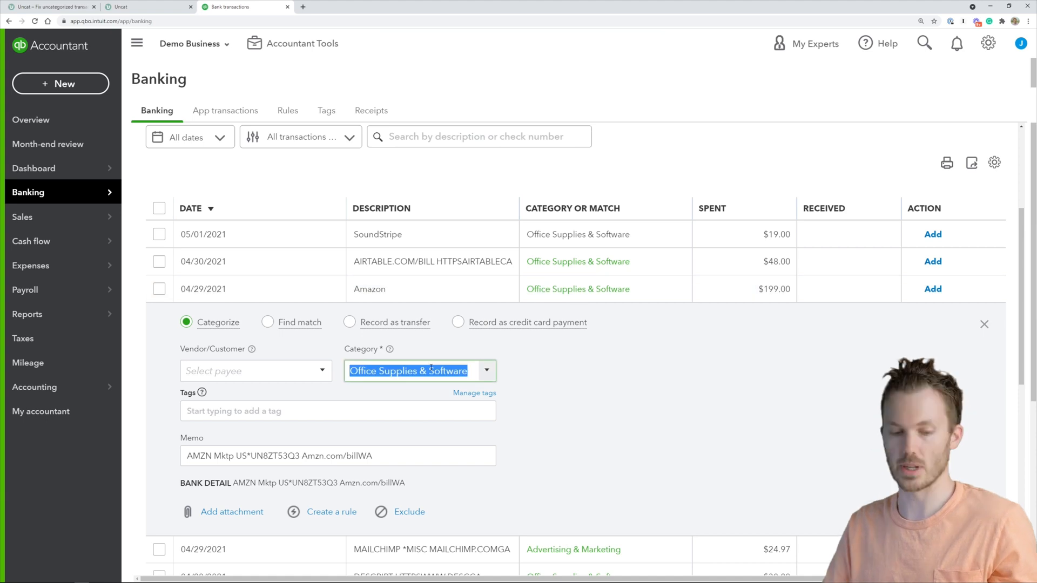
{"action": "type", "text": "Uncategorized Expense"}
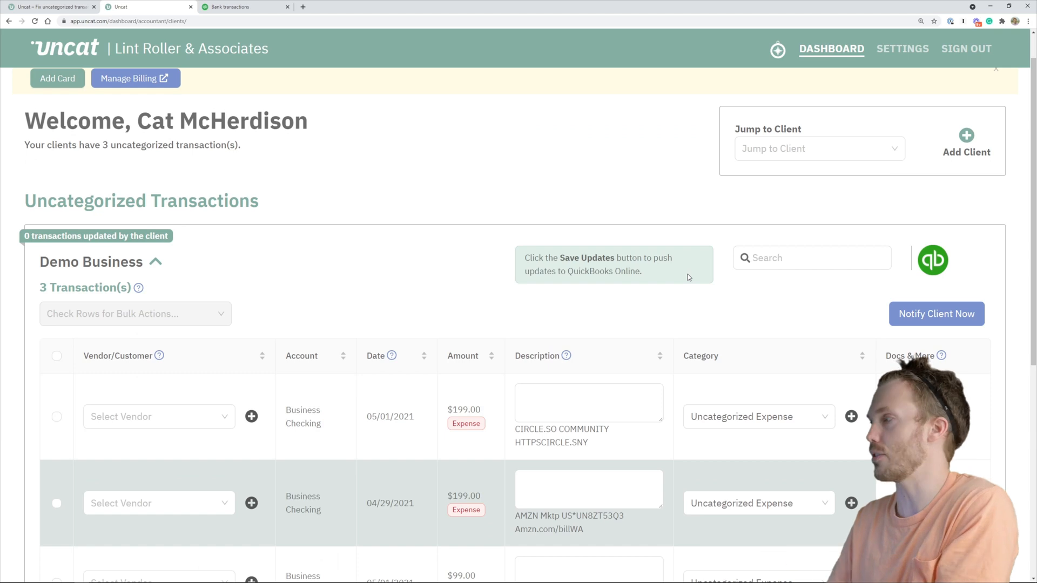
{"action": "mouse_move", "coordinate": [966, 48]}
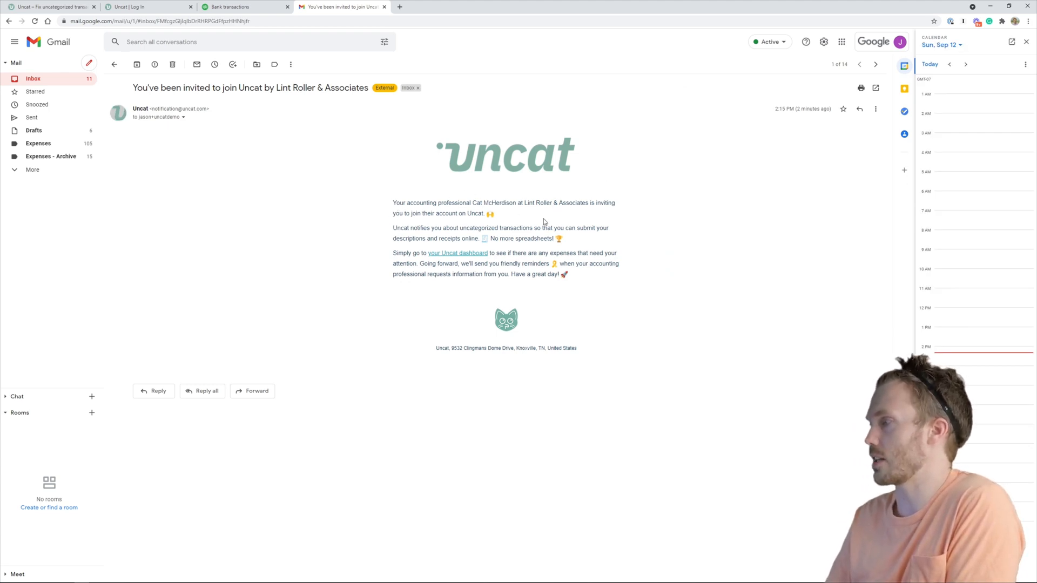
{"action": "mouse_move", "coordinate": [495, 239]}
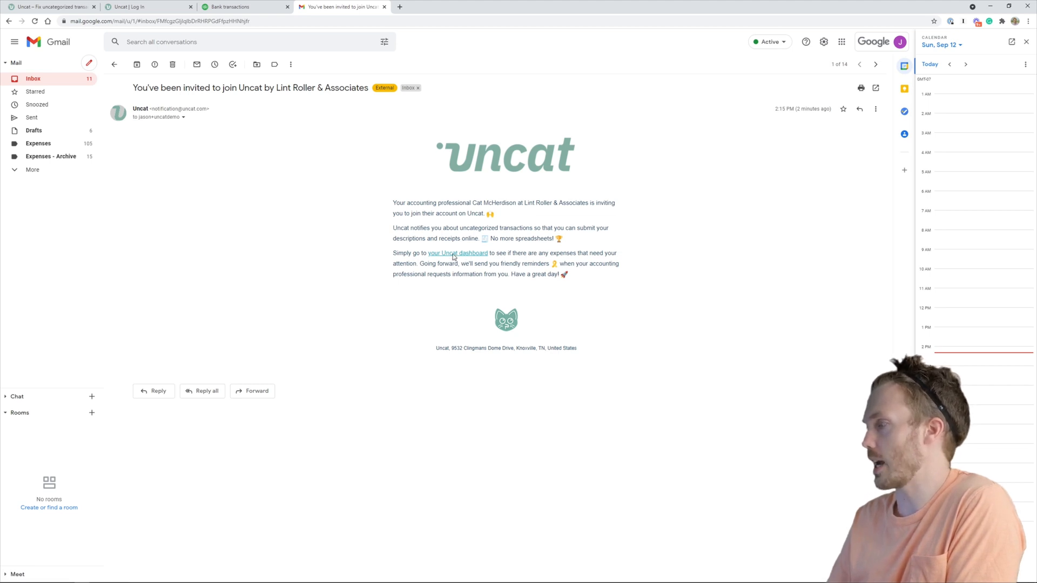
Follow the 'your Uncat dashboard' link in the invitation email.
{"action": "left_click", "coordinate": [457, 253]}
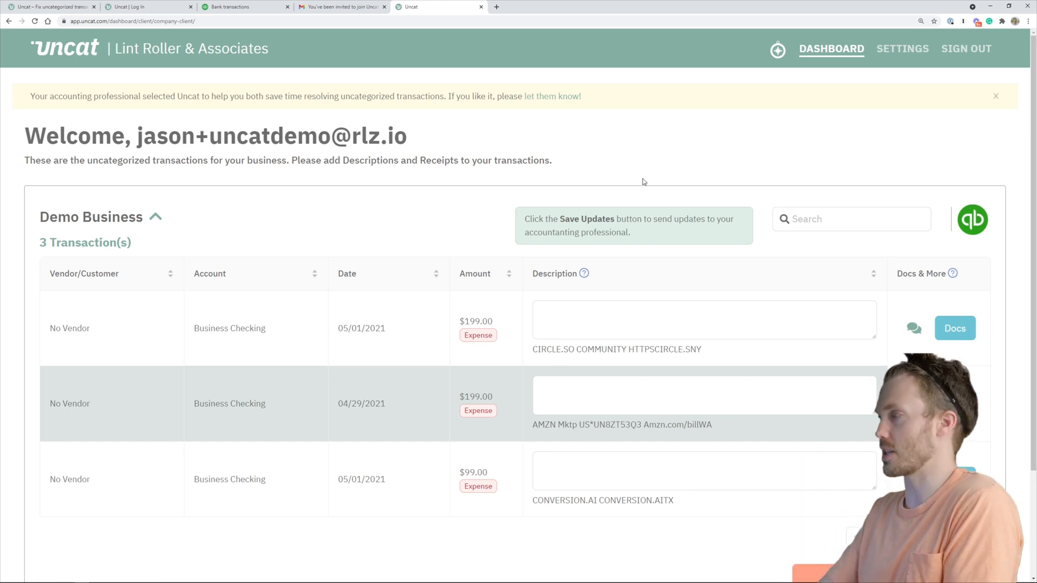
Switch to the Uncat login tab and enter the accountant's email and password.
{"action": "left_click", "coordinate": [341, 6]}
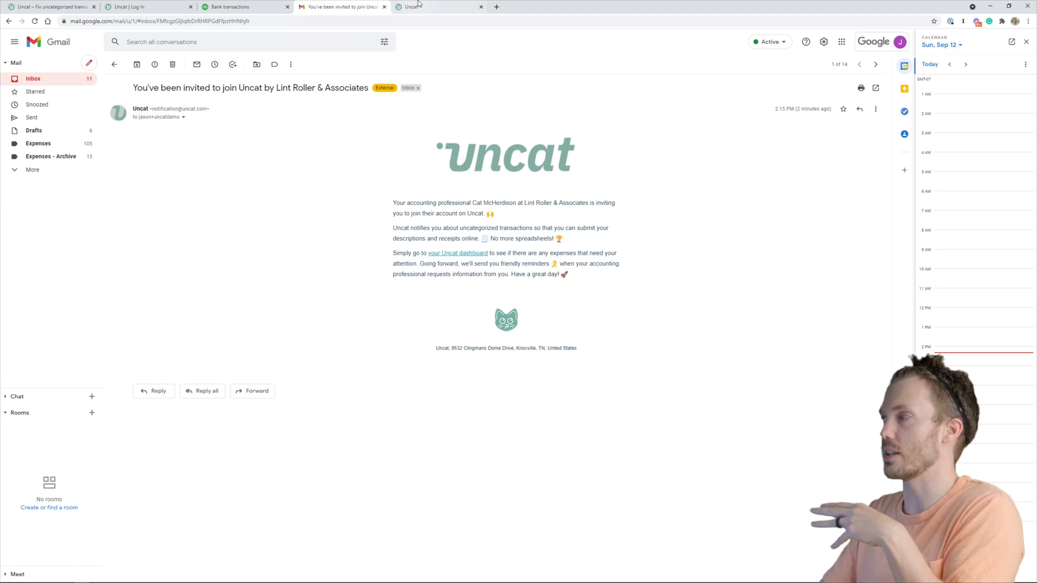
{"action": "left_click", "coordinate": [436, 6]}
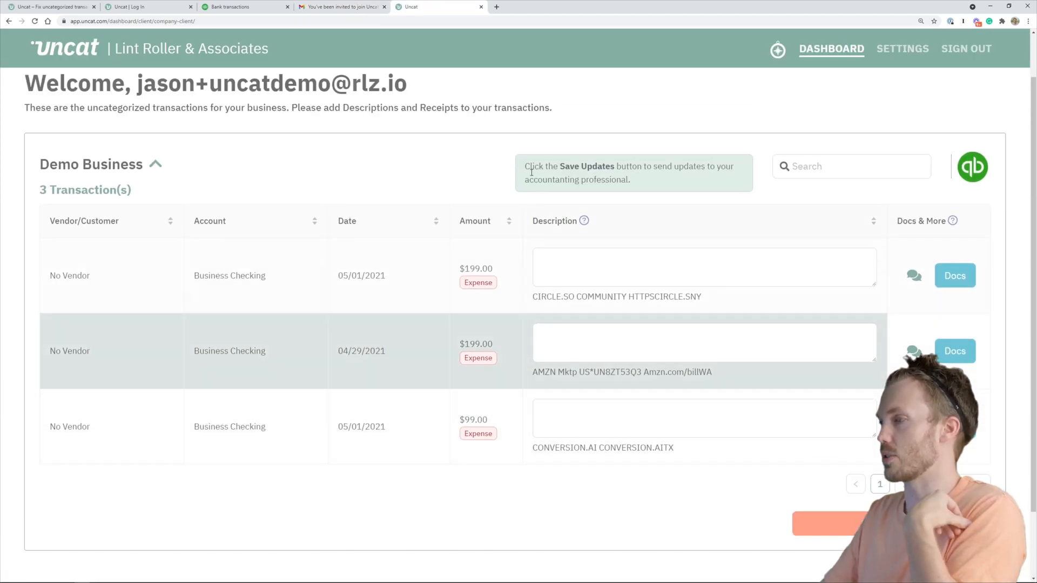
{"action": "left_click", "coordinate": [145, 6]}
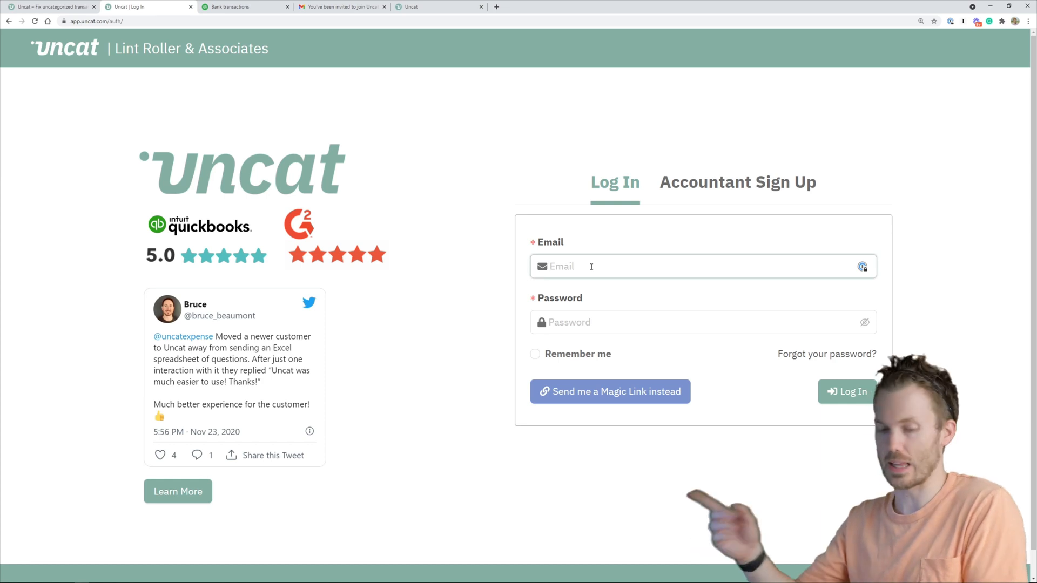
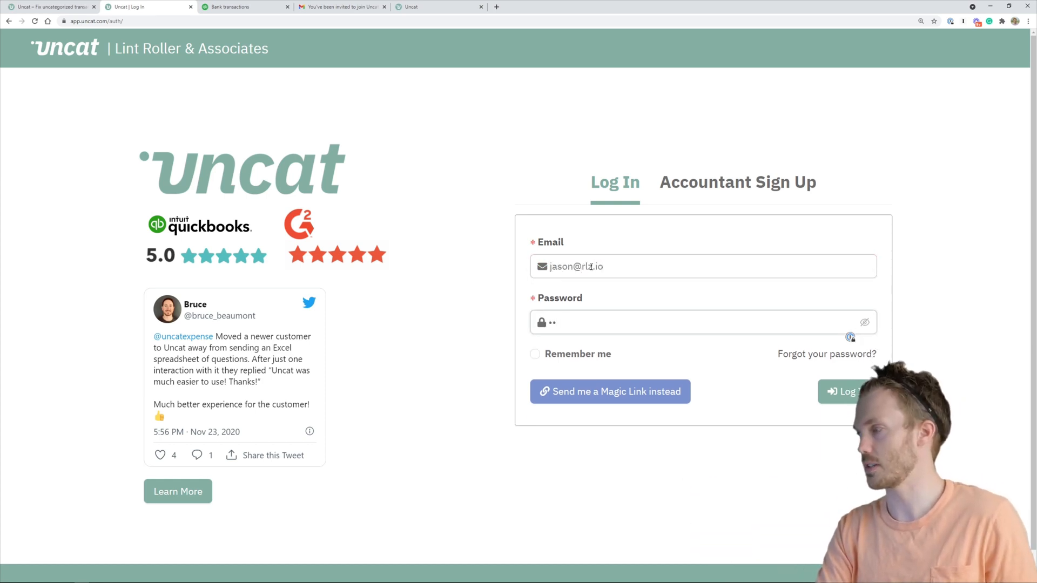
Log in and note on CIRCLE.SO: 'wasn't sure if we wanted to throw this into advertising every time'.
{"action": "left_click", "coordinate": [848, 391]}
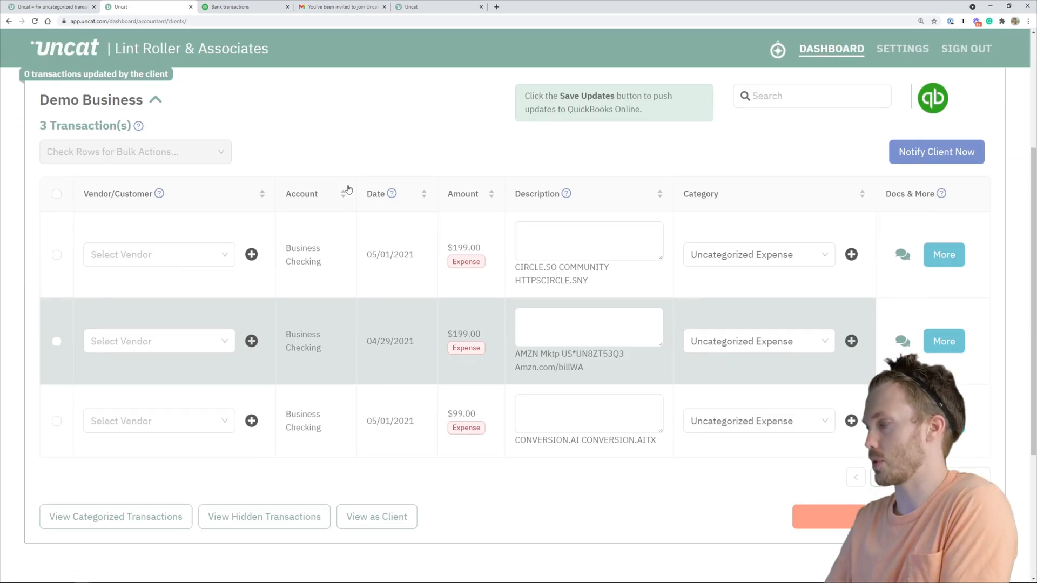
{"action": "mouse_move", "coordinate": [911, 266]}
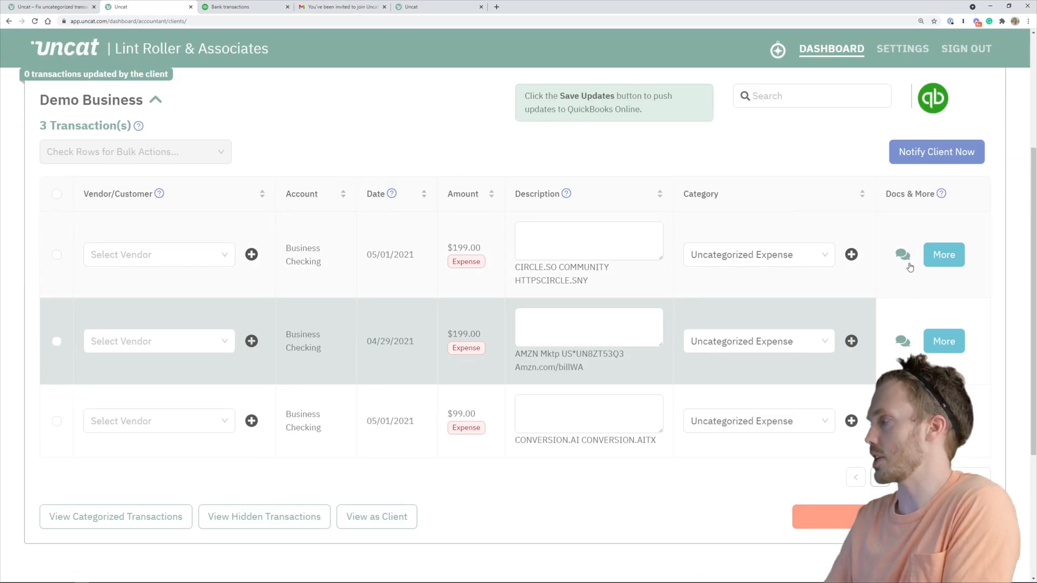
{"action": "left_click", "coordinate": [903, 255]}
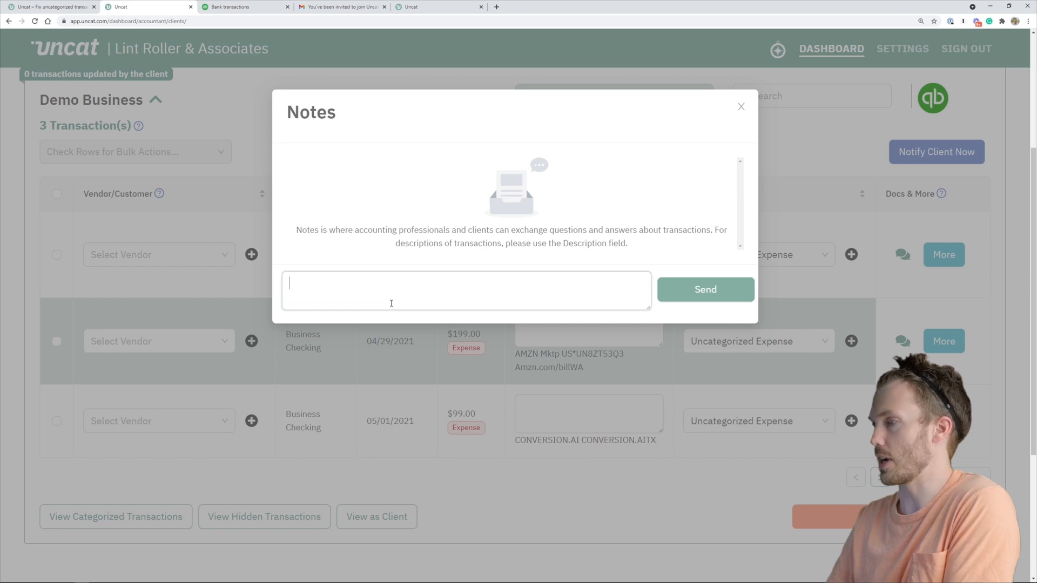
{"action": "type", "text": "Hey Steve wasn't sure if we wanted to throw this into advertising"}
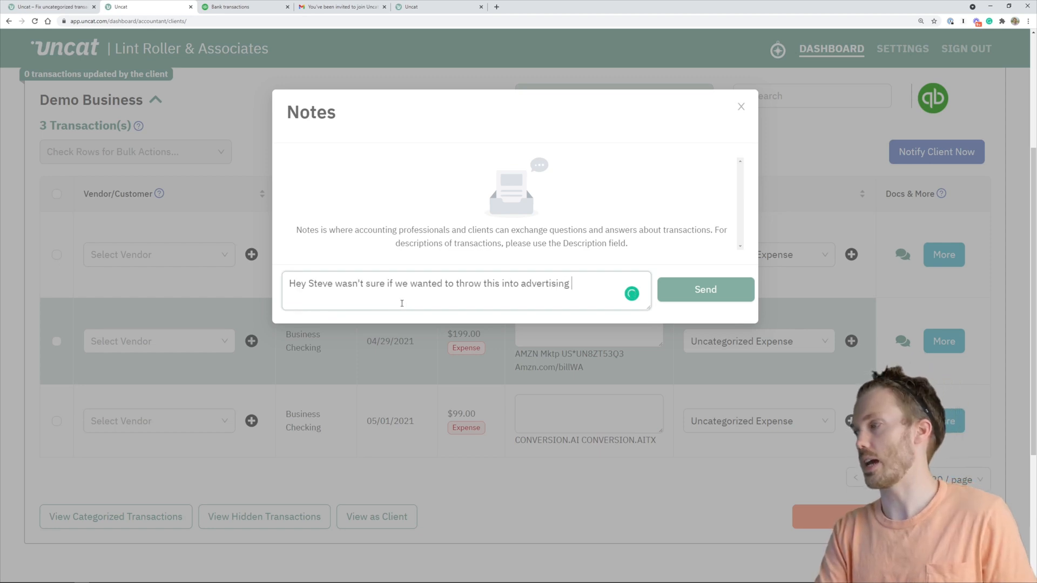
{"action": "type", "text": "every time"}
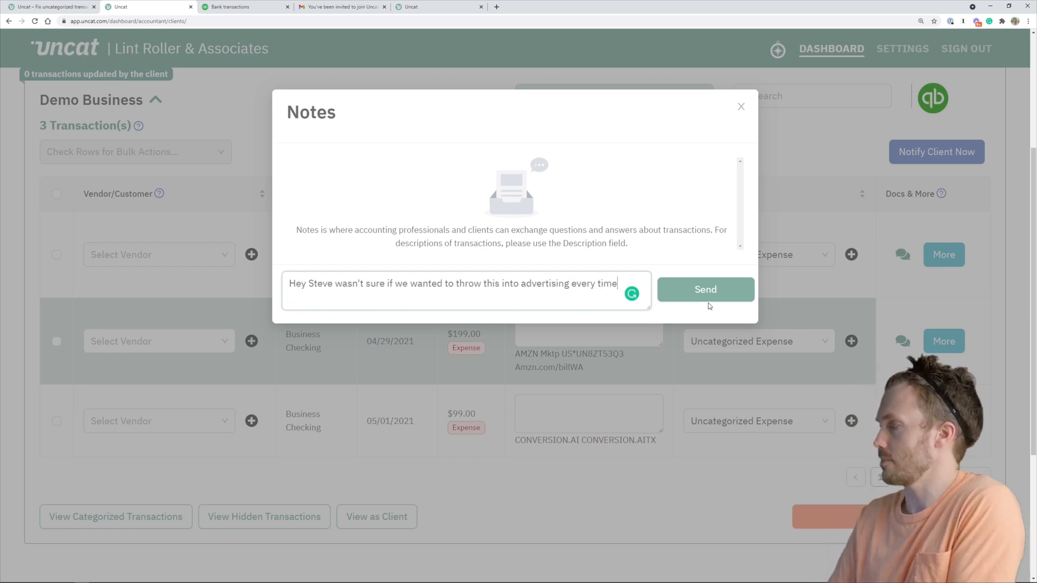
{"action": "left_click", "coordinate": [704, 289]}
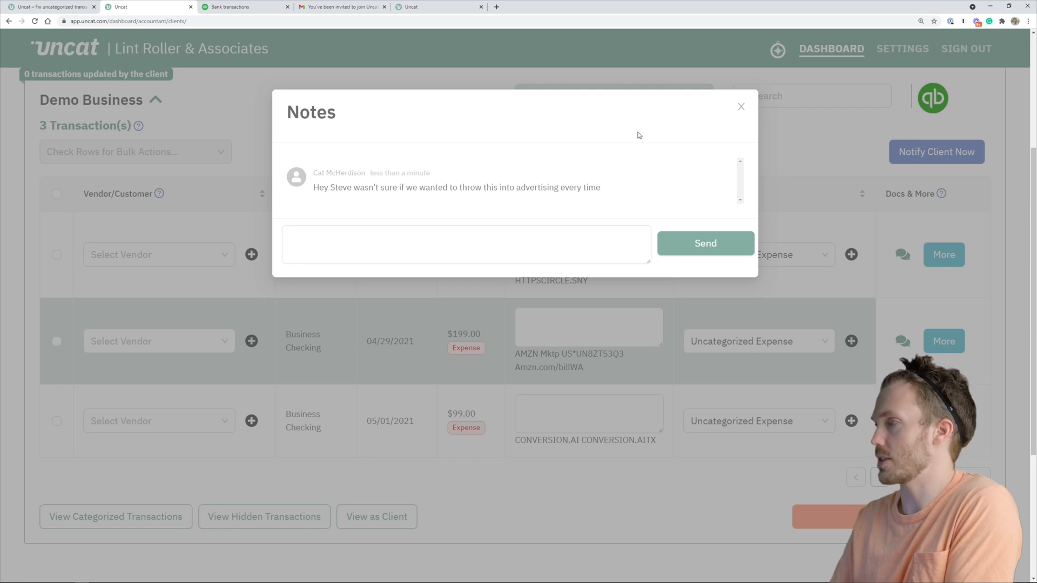
{"action": "left_click", "coordinate": [741, 106]}
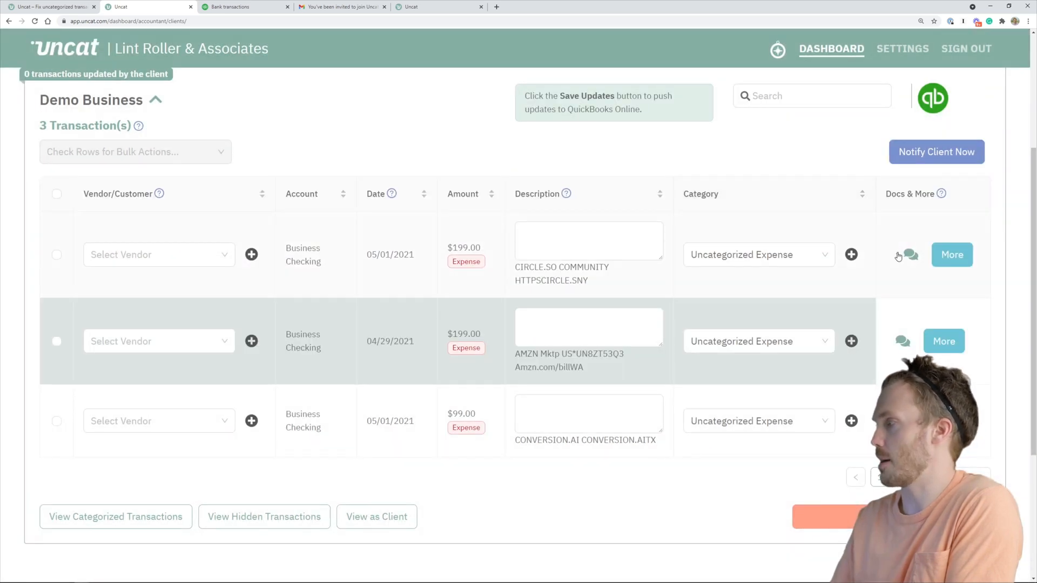
Describe the Circle.so charge: 'This wasn't Circle K, it's my community software'.
{"action": "left_click", "coordinate": [436, 6]}
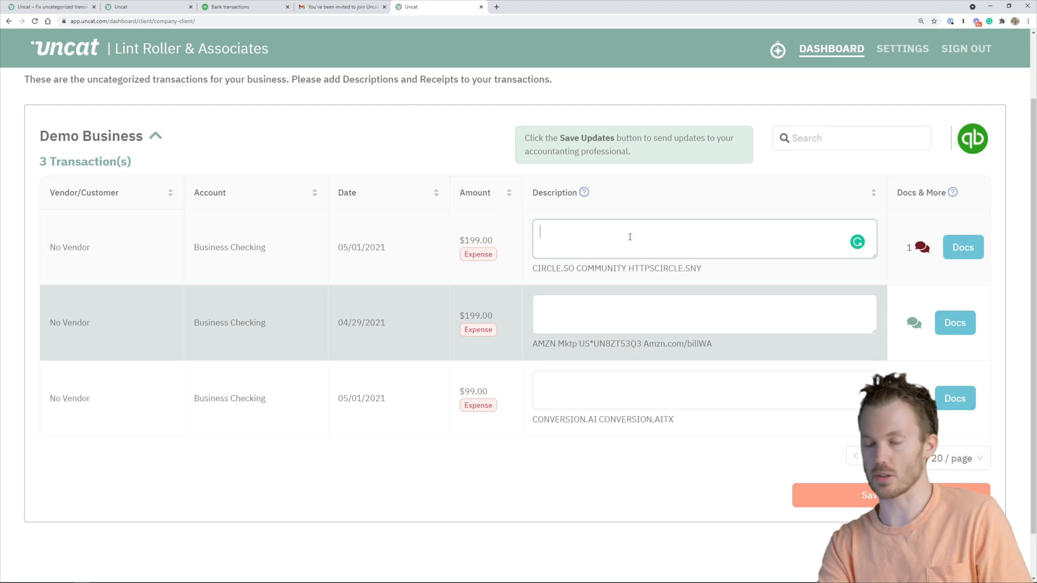
{"action": "type", "text": "This wasn't circle K it's"}
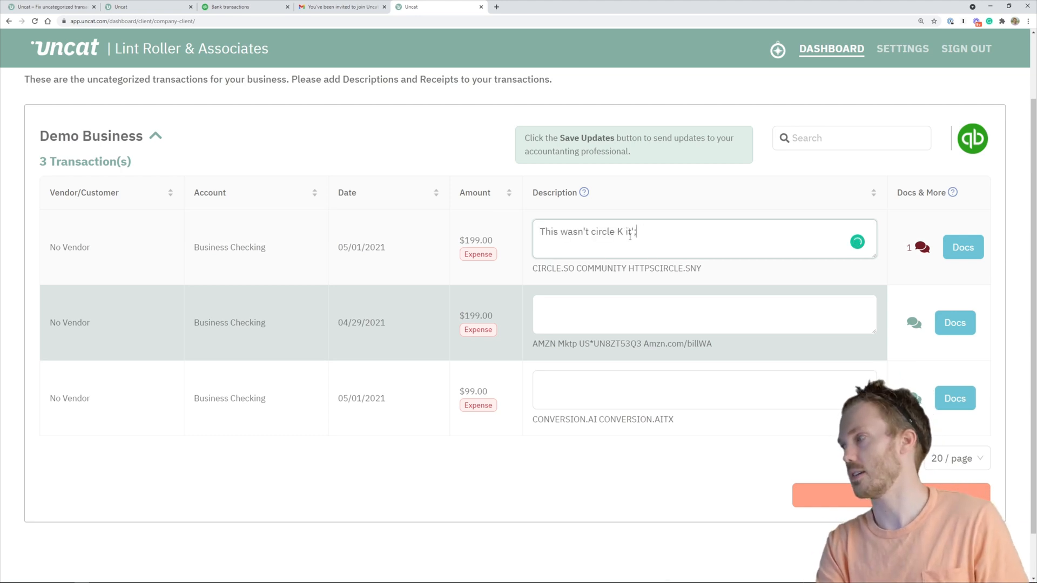
{"action": "type", "text": "s my community software!"}
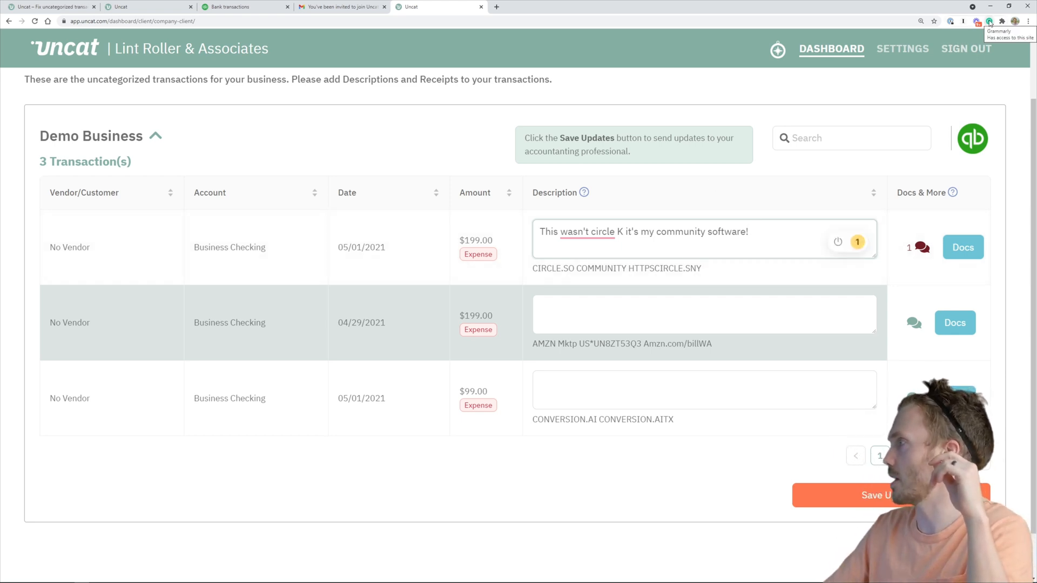
View the Circle.so charge's notes and attachments, closing both without changes.
{"action": "left_click", "coordinate": [919, 247]}
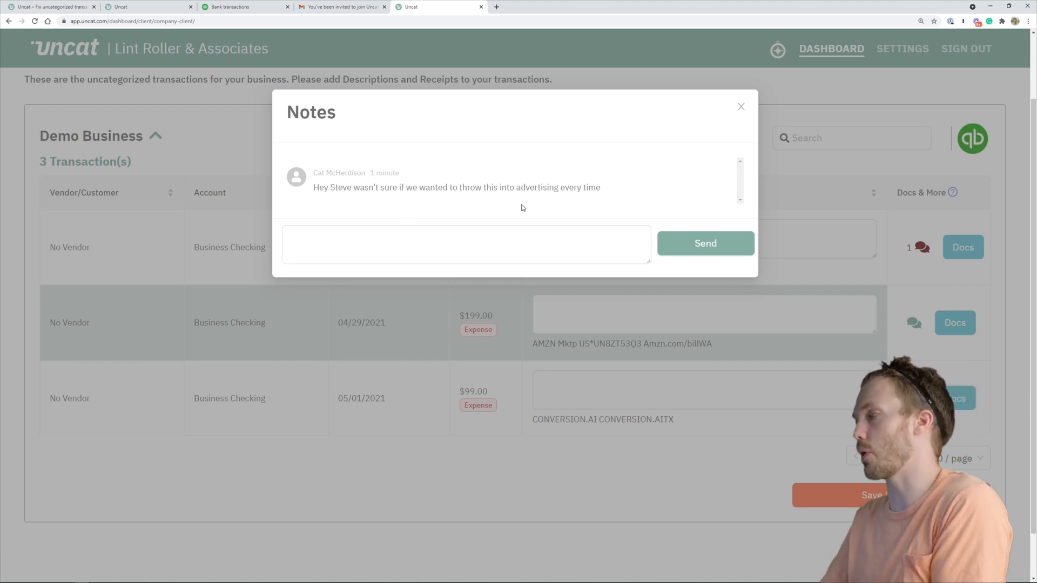
{"action": "mouse_move", "coordinate": [613, 218]}
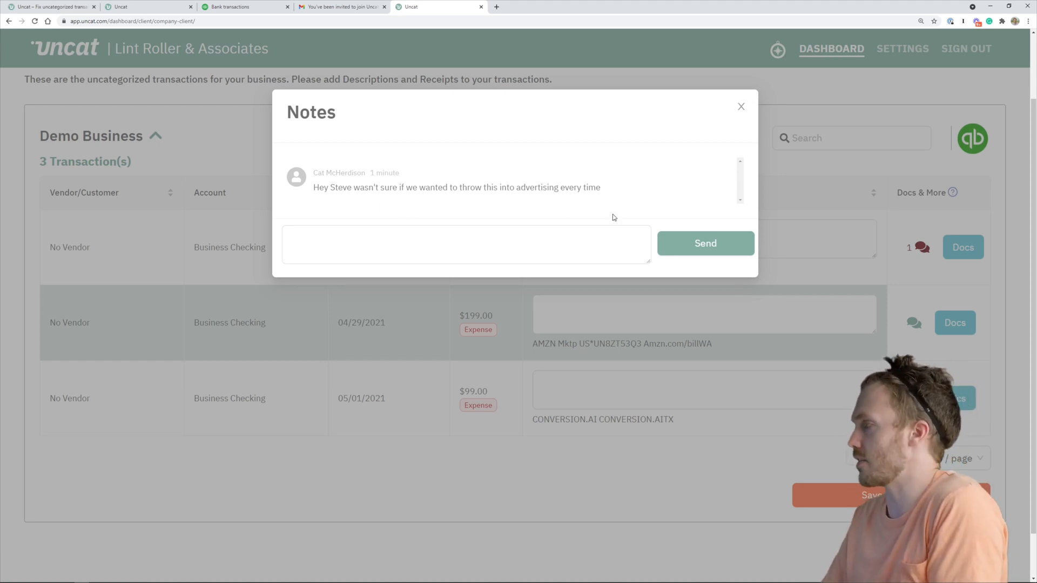
{"action": "left_click", "coordinate": [741, 107]}
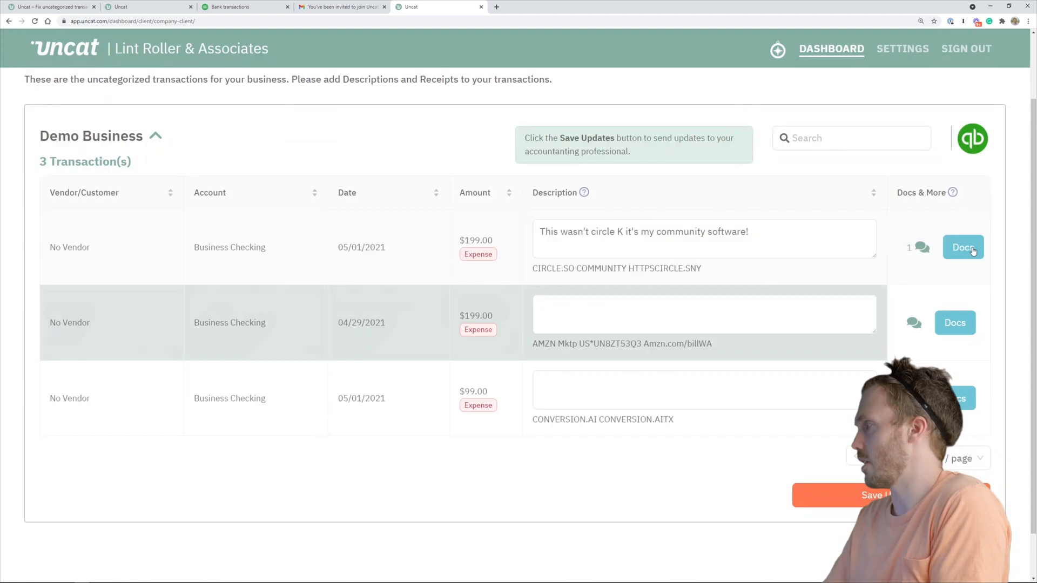
{"action": "left_click", "coordinate": [963, 246]}
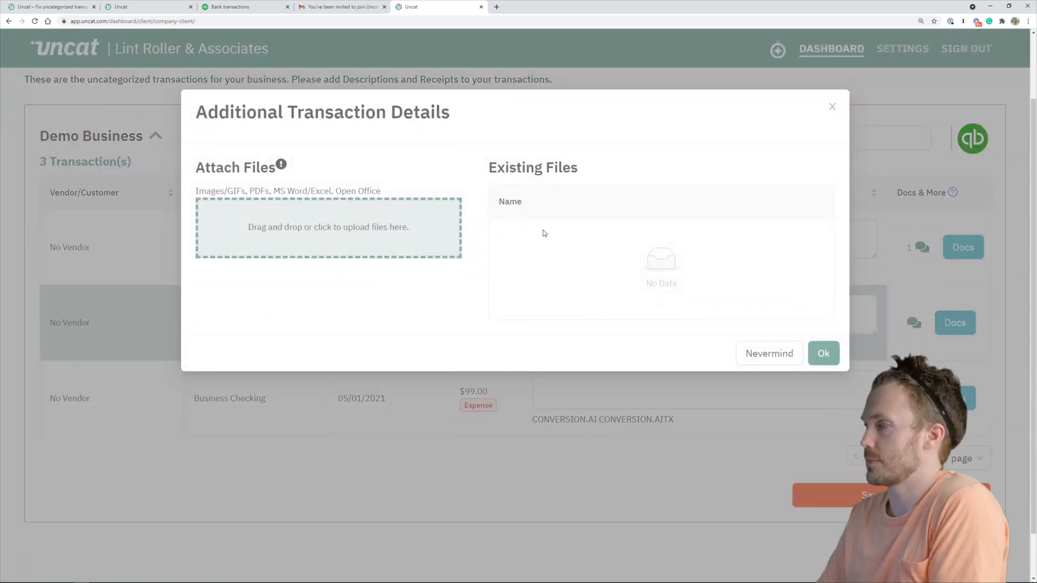
{"action": "left_click", "coordinate": [769, 353]}
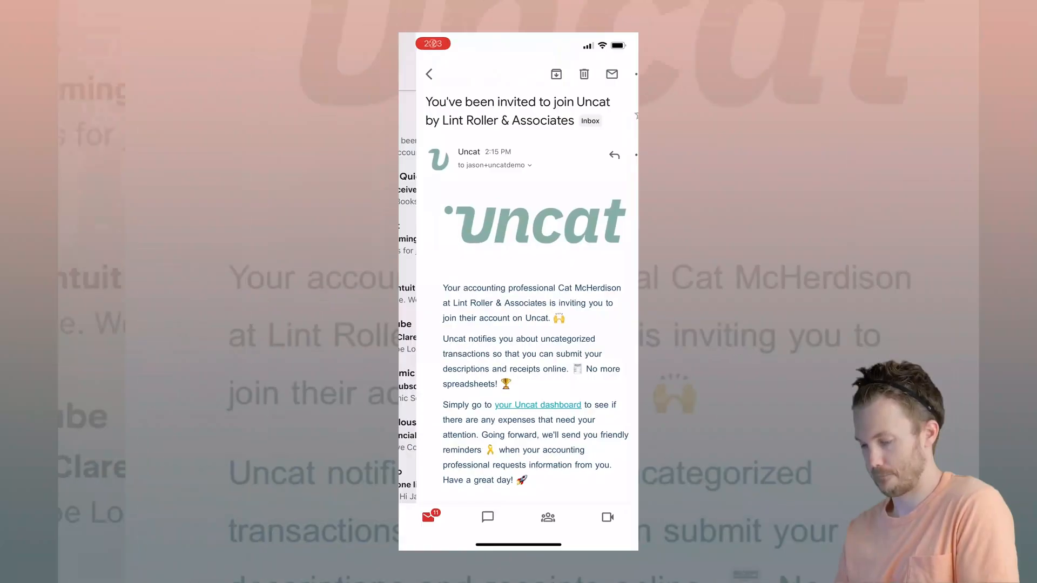
On the phone, open the Uncat dashboard from the invite email.
{"action": "scroll", "scroll_direction": "down", "scroll_amount": 3}
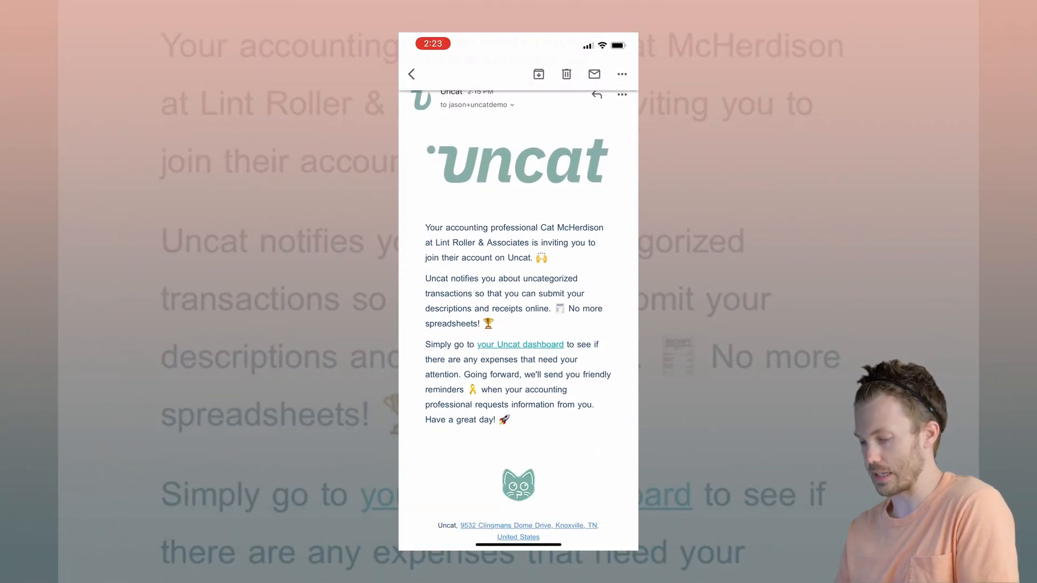
{"action": "left_click", "coordinate": [520, 344]}
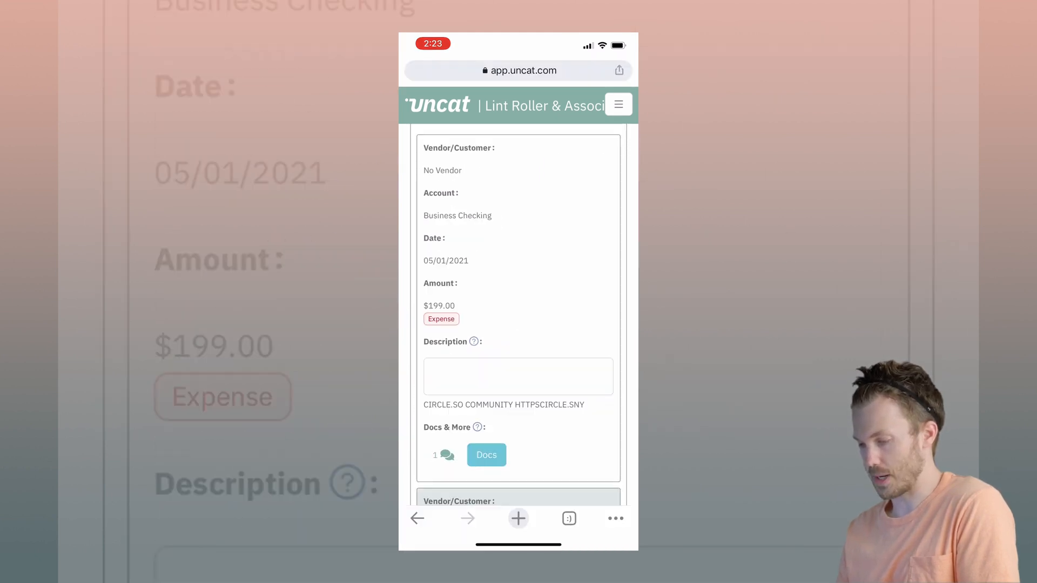
{"action": "scroll", "scroll_direction": "down", "scroll_amount": 3}
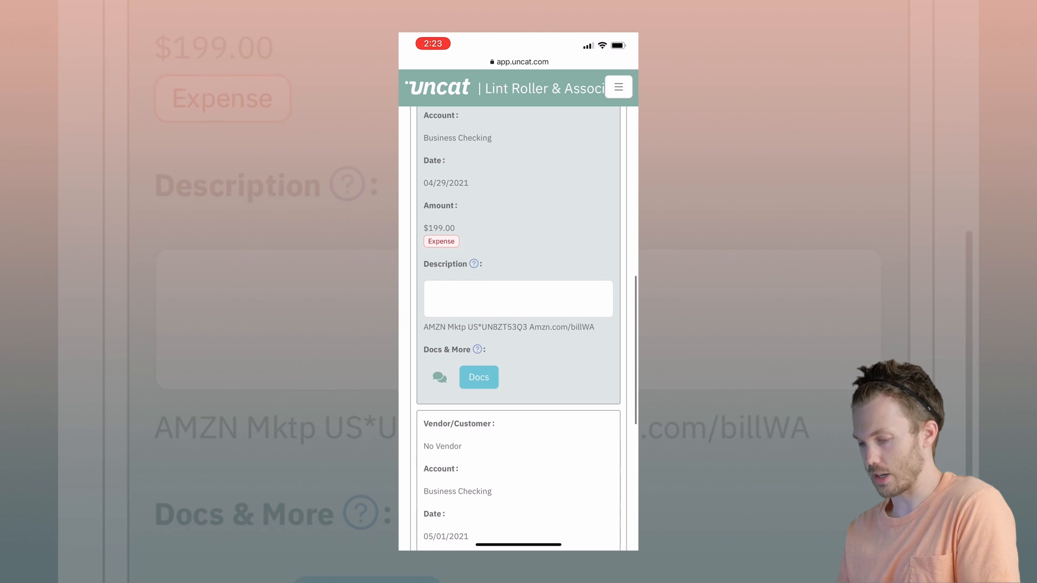
{"action": "left_click", "coordinate": [518, 298]}
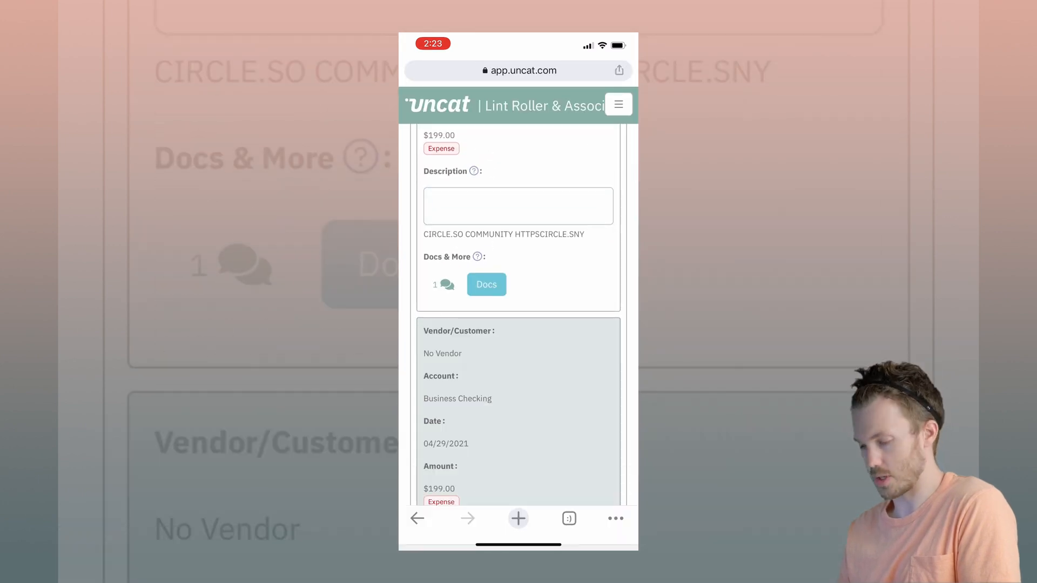
{"action": "scroll", "scroll_direction": "down", "scroll_amount": 3}
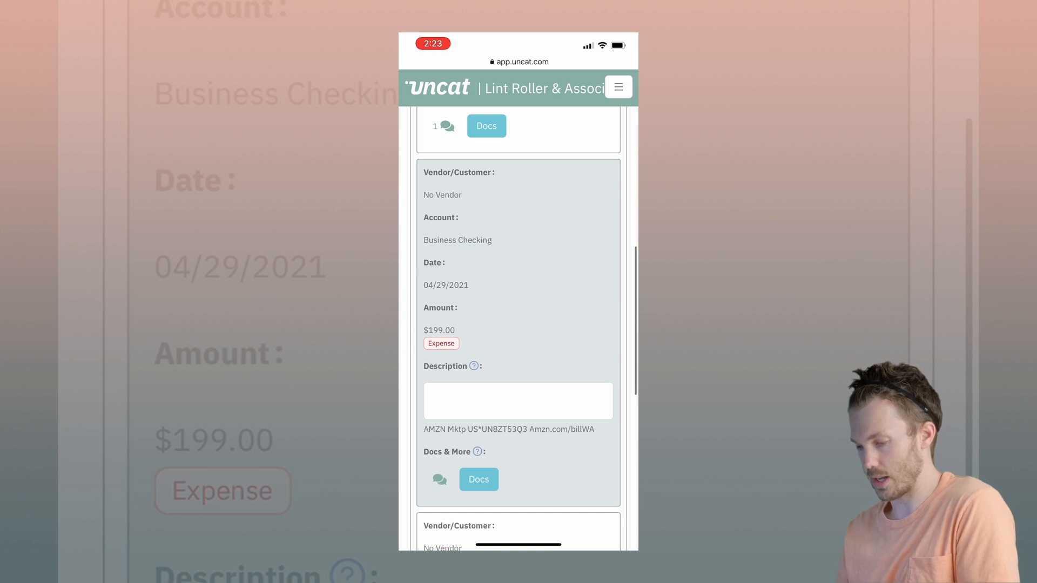
Describe the Amazon charge as a new inflatable sofa, submit, and dismiss the receipt notice.
{"action": "left_click", "coordinate": [518, 401]}
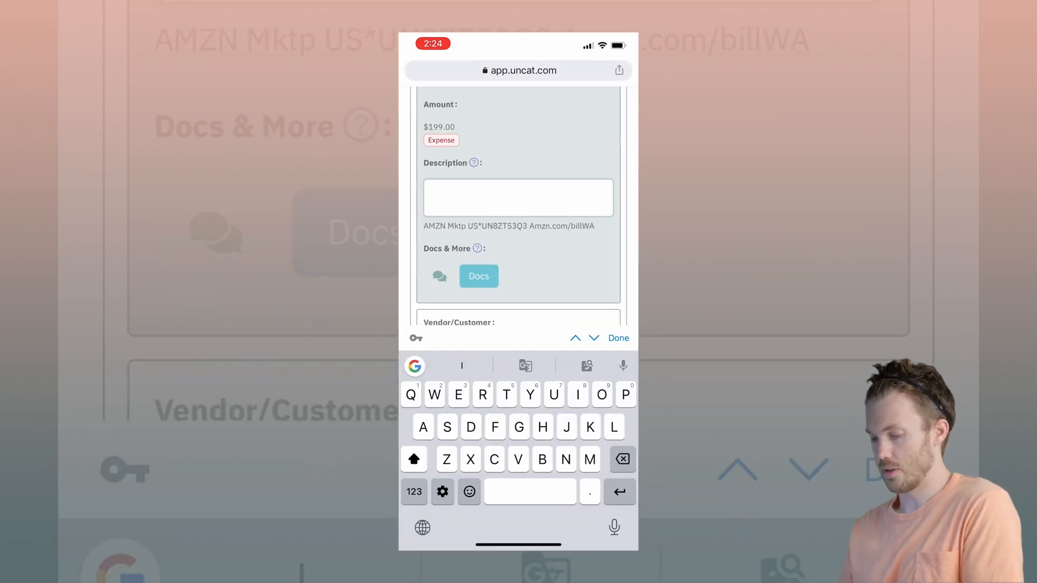
{"action": "type", "text": "New inflarable so"}
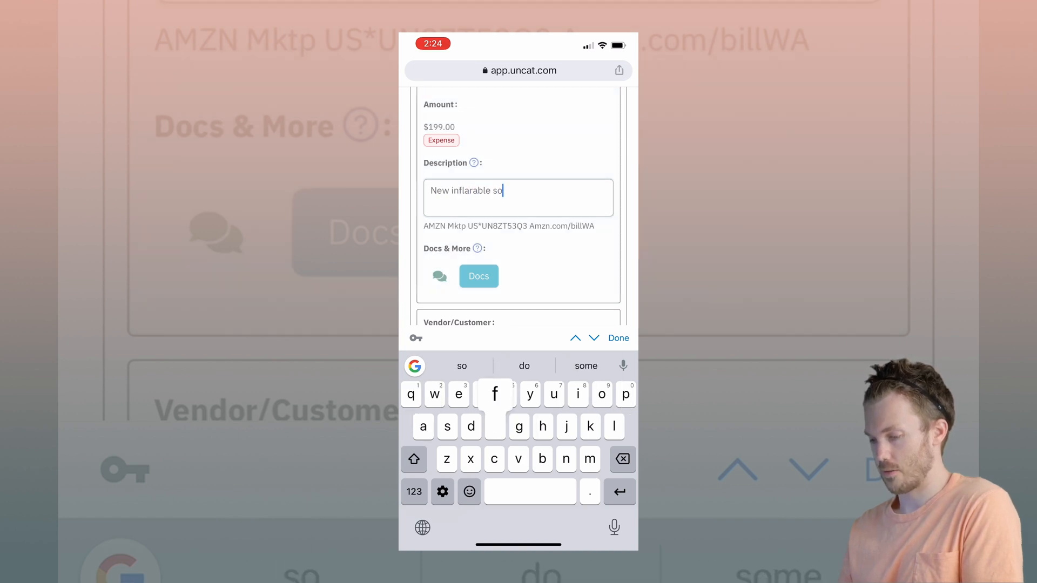
{"action": "type", "text": "fa for the"}
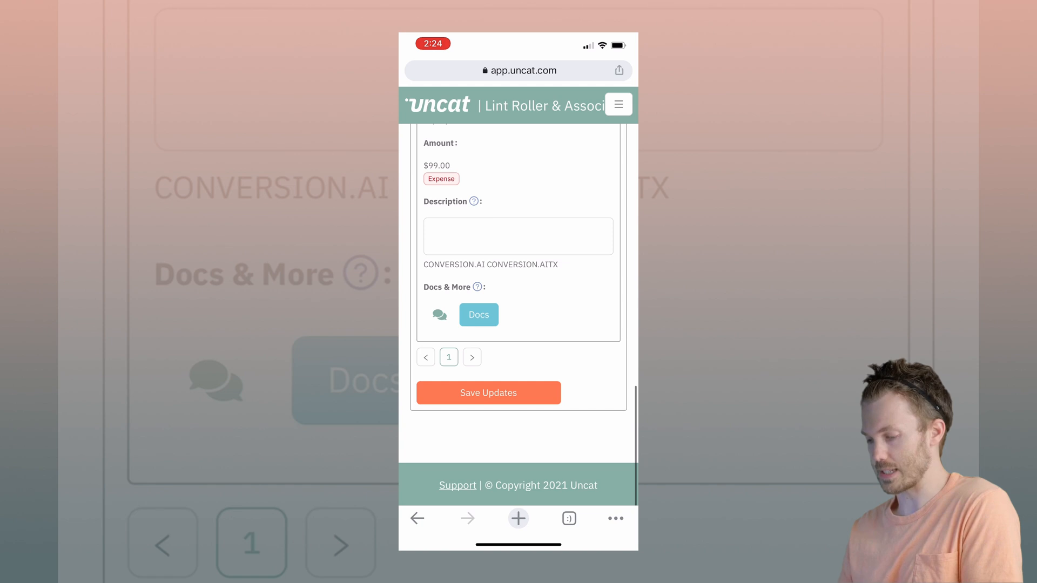
{"action": "left_click", "coordinate": [489, 393]}
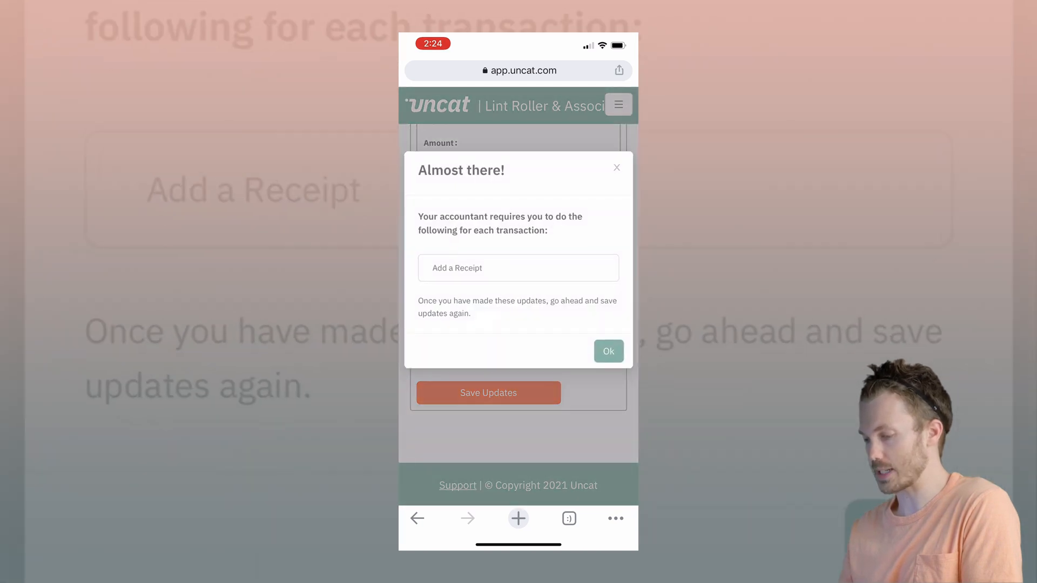
{"action": "left_click", "coordinate": [608, 351]}
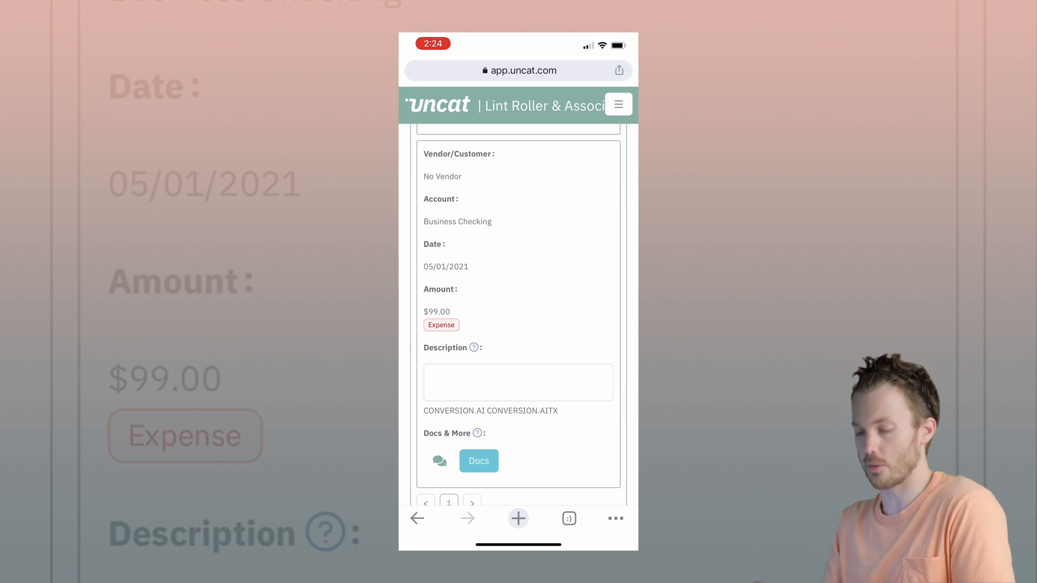
{"action": "left_click", "coordinate": [478, 461]}
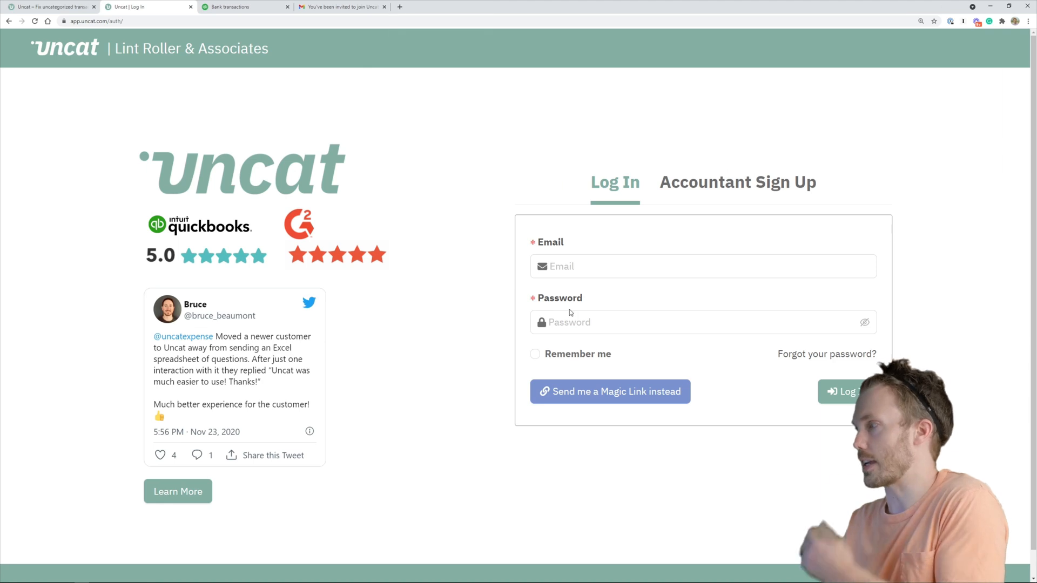
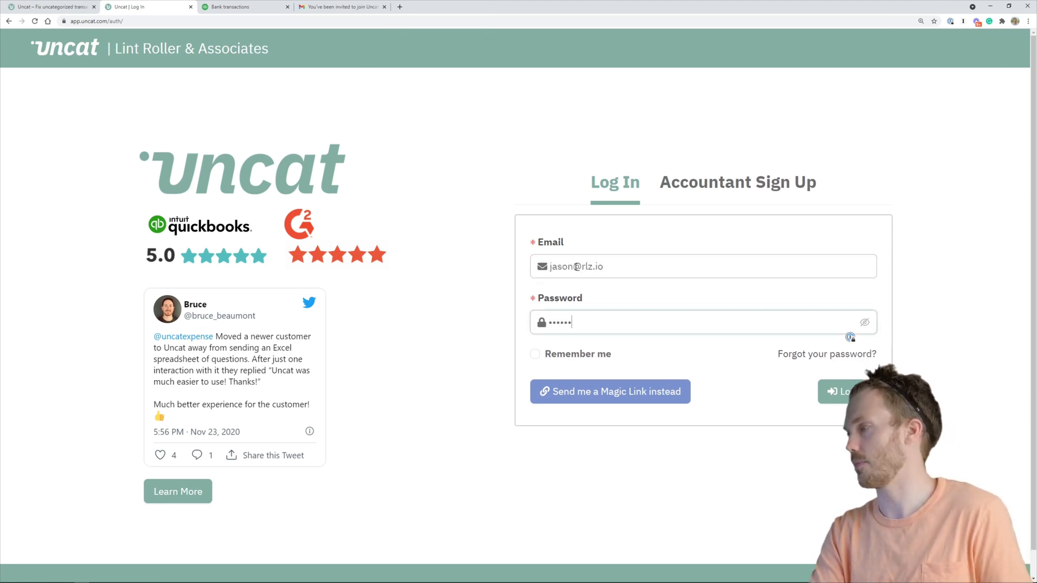
Sign in as the accountant and categorize the inflatable-sofa Amazon charge as Office Supplies & Software.
{"action": "left_click", "coordinate": [845, 392]}
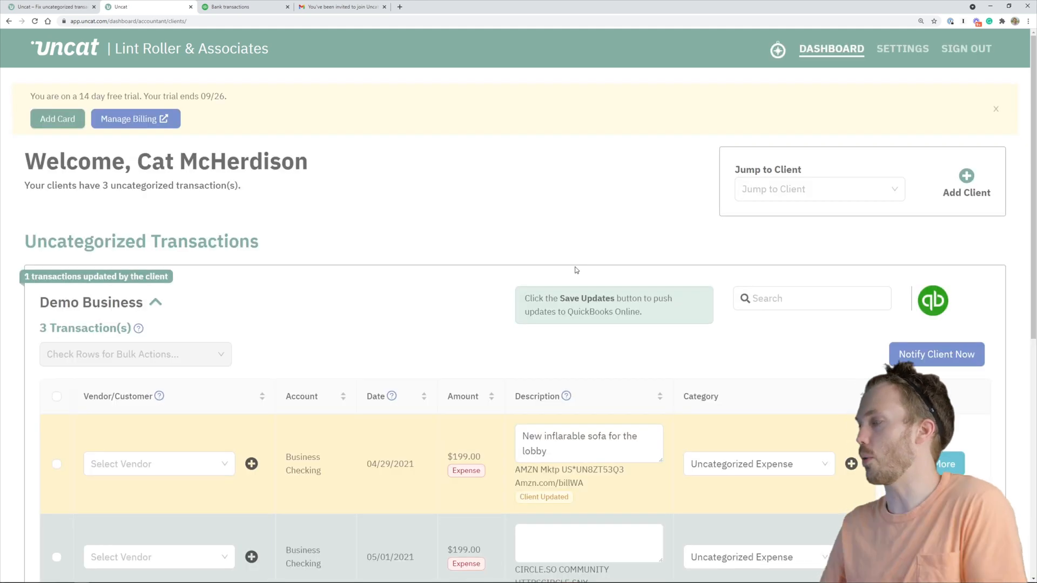
{"action": "scroll", "scroll_direction": "down", "scroll_amount": 3}
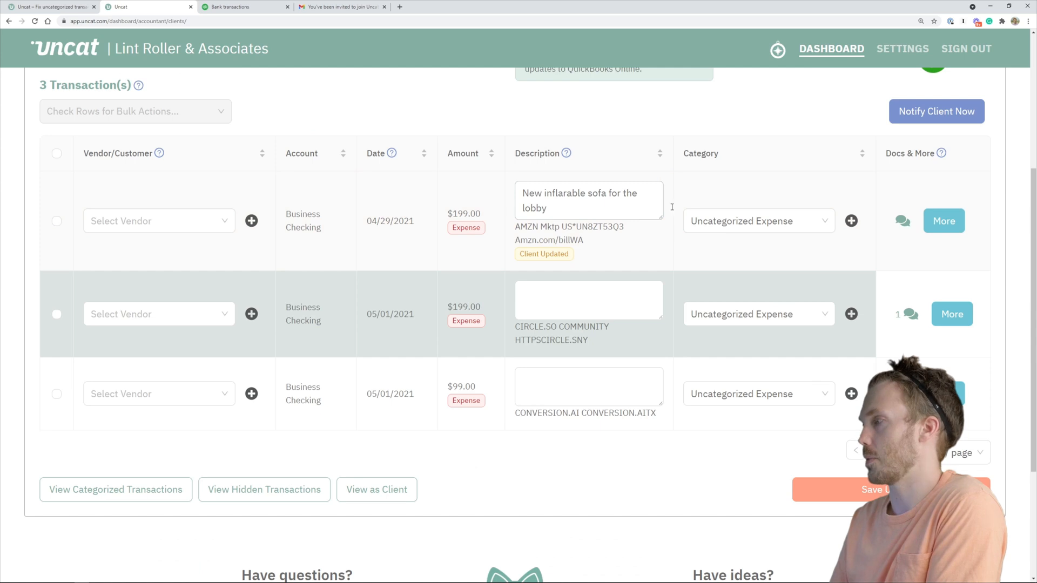
{"action": "type", "text": "offic"}
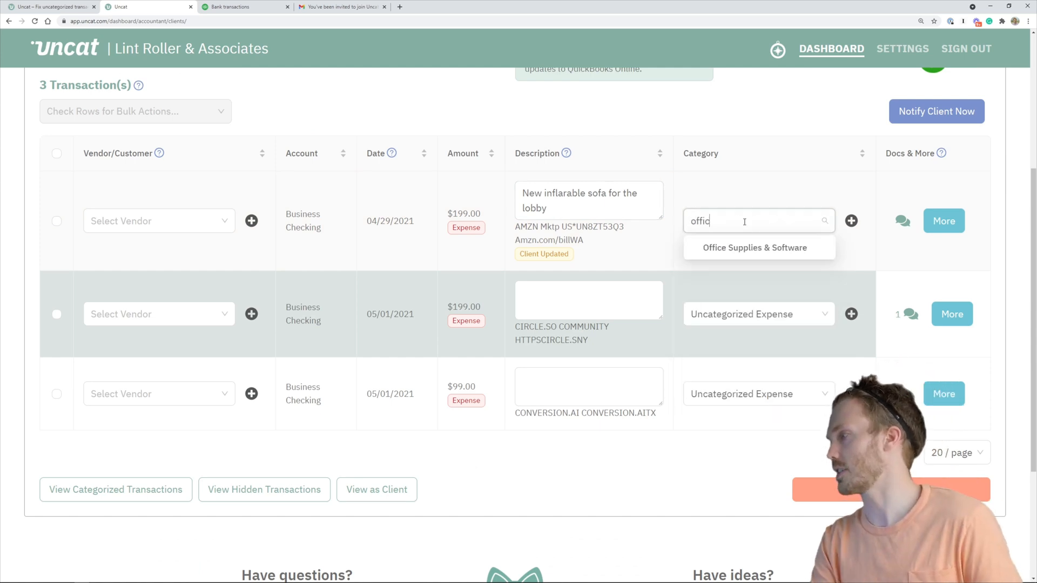
{"action": "left_click", "coordinate": [754, 248]}
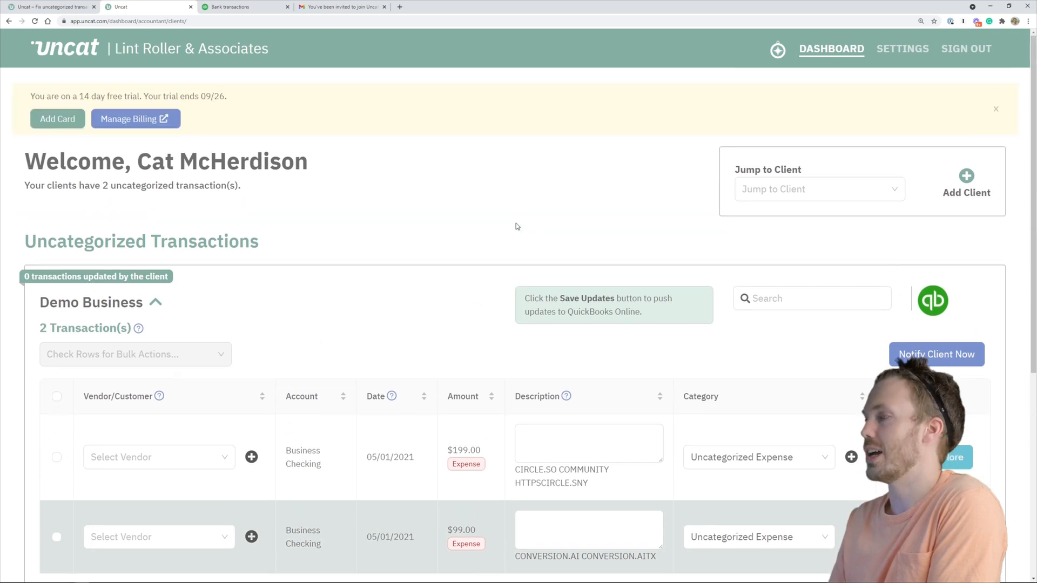
{"action": "scroll", "scroll_direction": "down", "scroll_amount": 3}
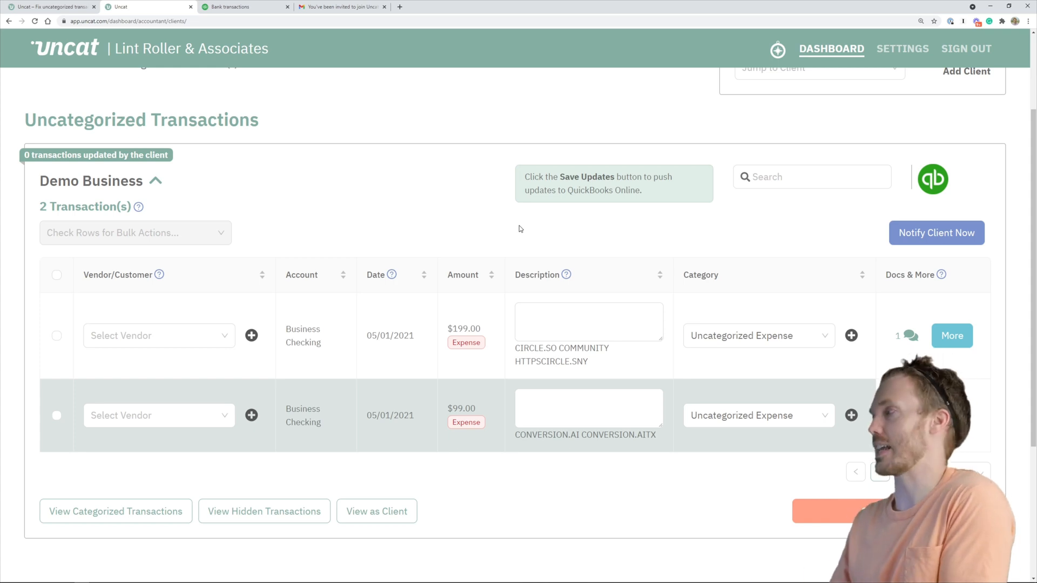
{"action": "mouse_move", "coordinate": [562, 241]}
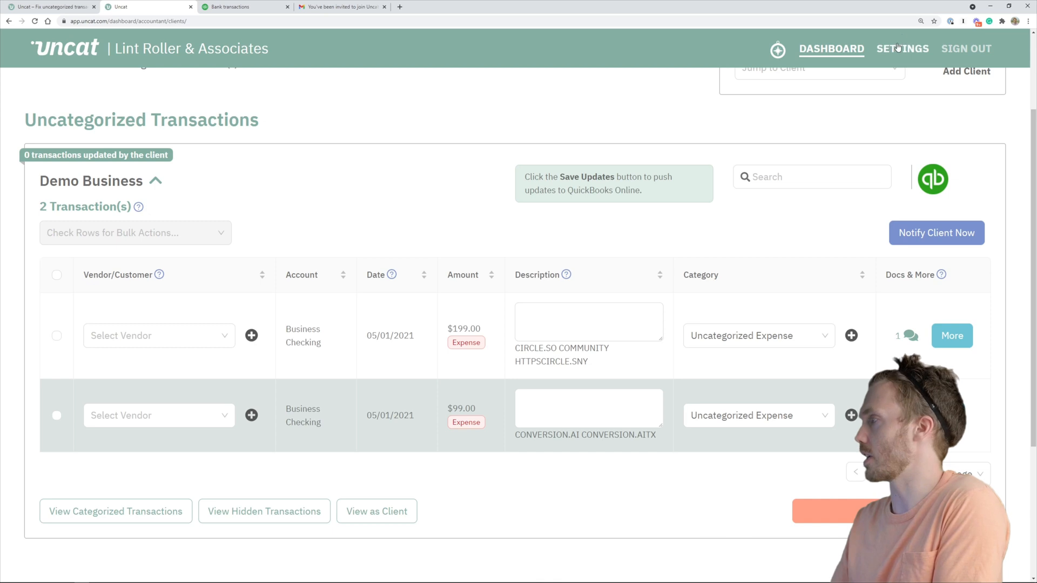
Copy a one-week Magic Link for Demo Business from Settings and open its client settings.
{"action": "left_click", "coordinate": [902, 49]}
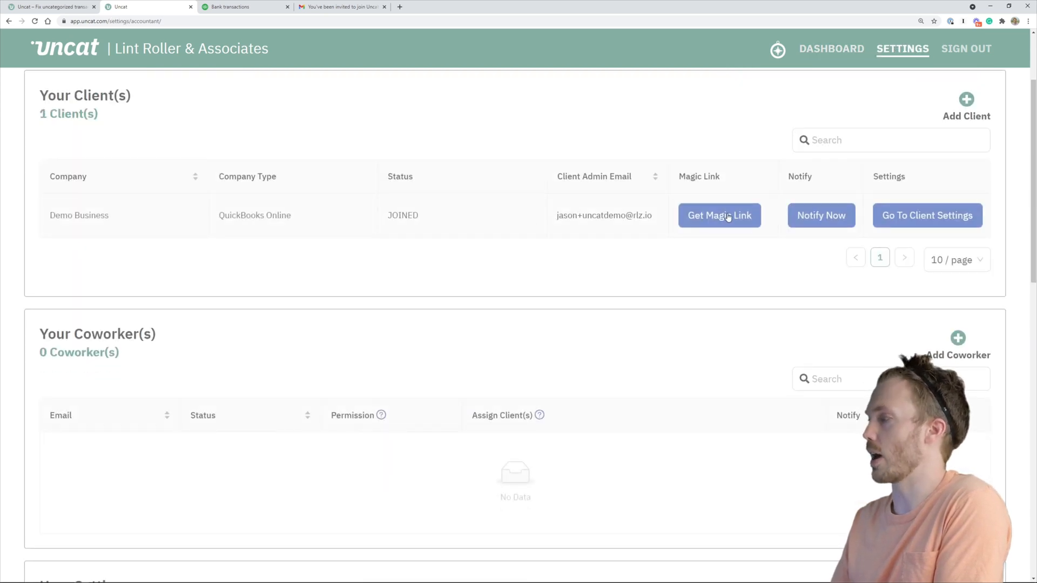
{"action": "left_click", "coordinate": [719, 215]}
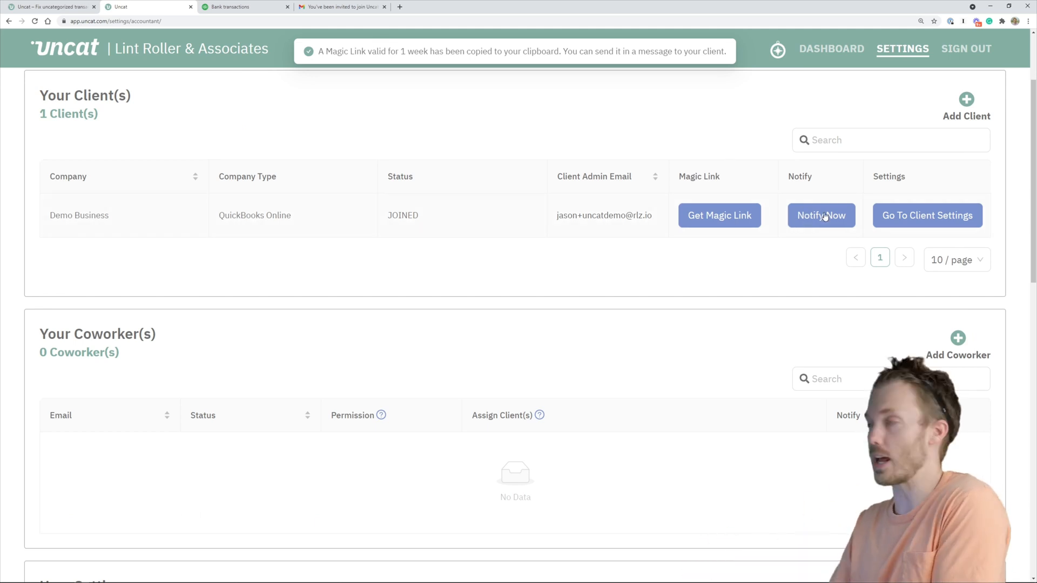
{"action": "mouse_move", "coordinate": [927, 215]}
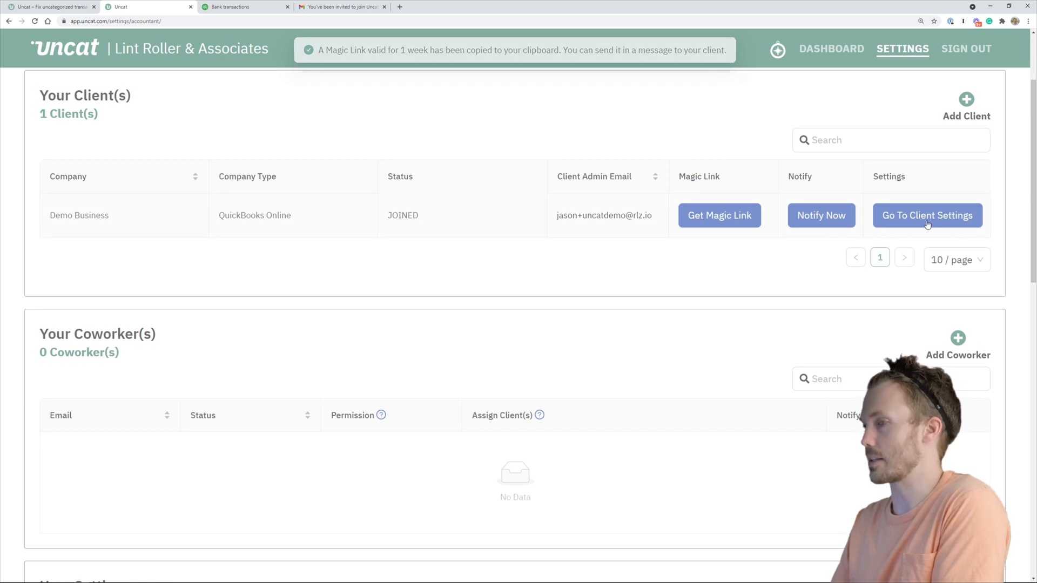
{"action": "left_click", "coordinate": [927, 215]}
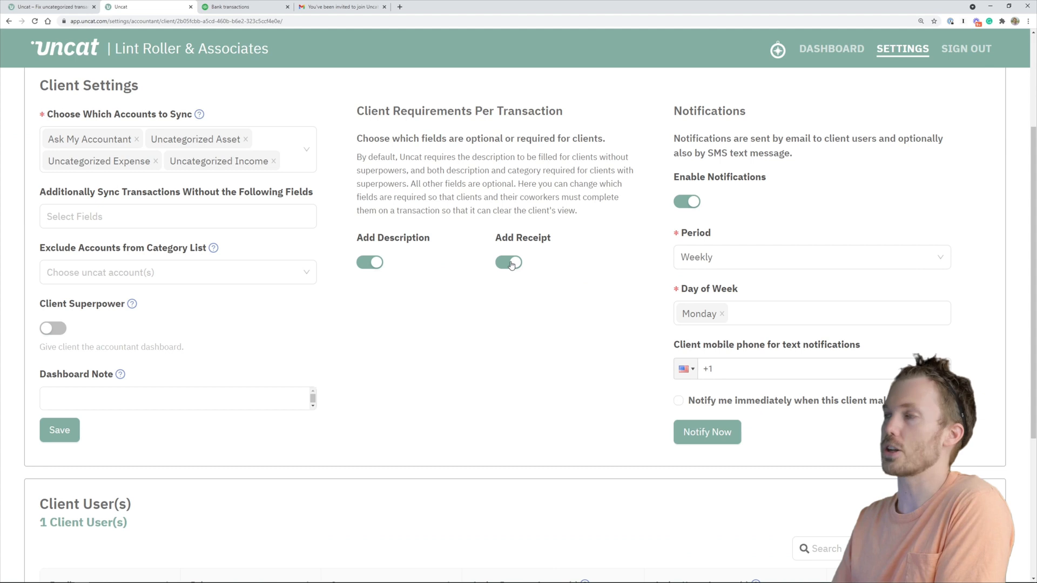
Make receipts optional and set weekly client notifications for Monday, Tuesday and Friday.
{"action": "left_click", "coordinate": [508, 262]}
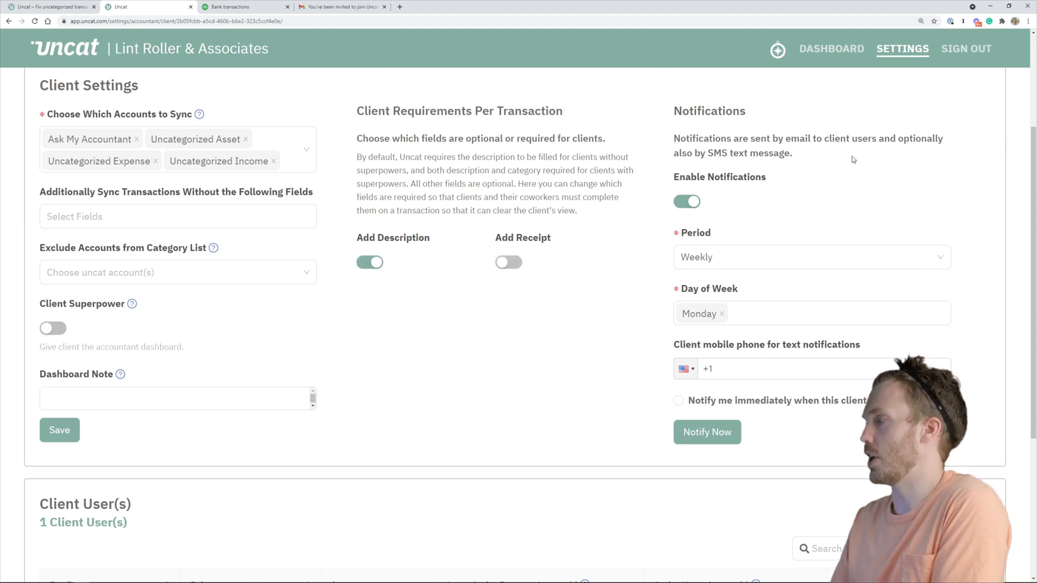
{"action": "scroll", "scroll_direction": "down", "scroll_amount": 3}
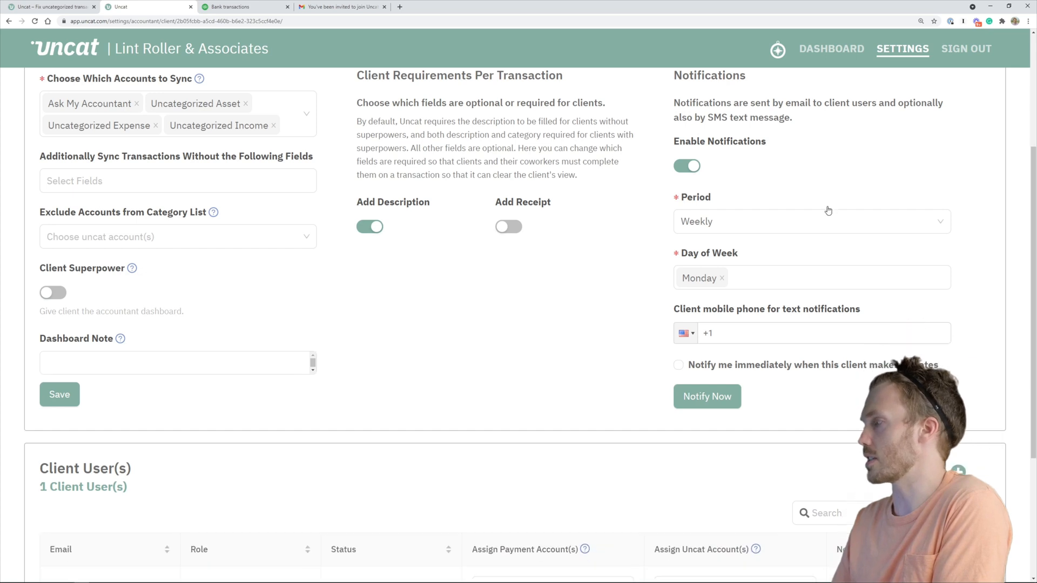
{"action": "left_click", "coordinate": [810, 221]}
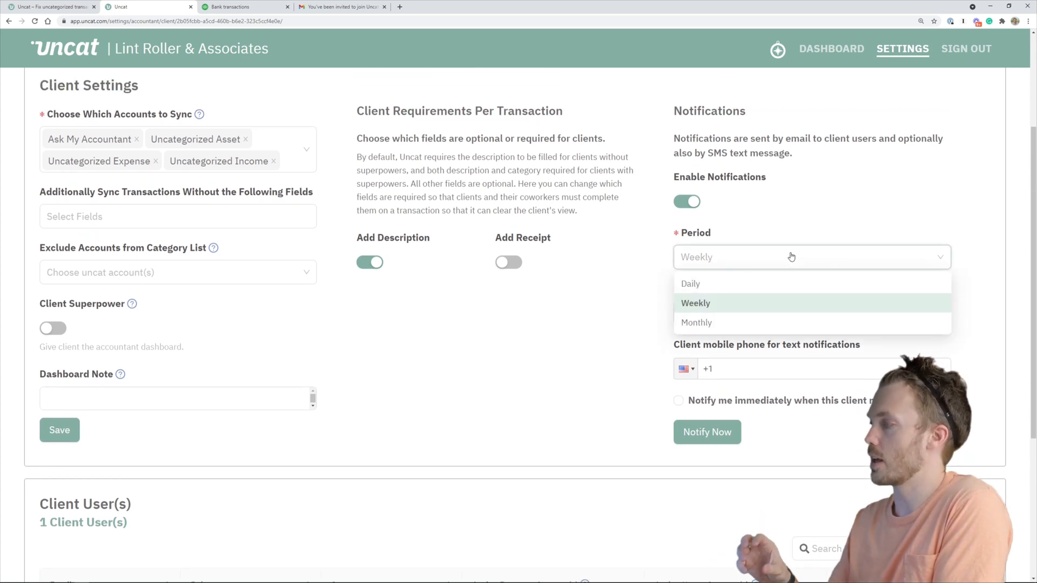
{"action": "left_click", "coordinate": [695, 303]}
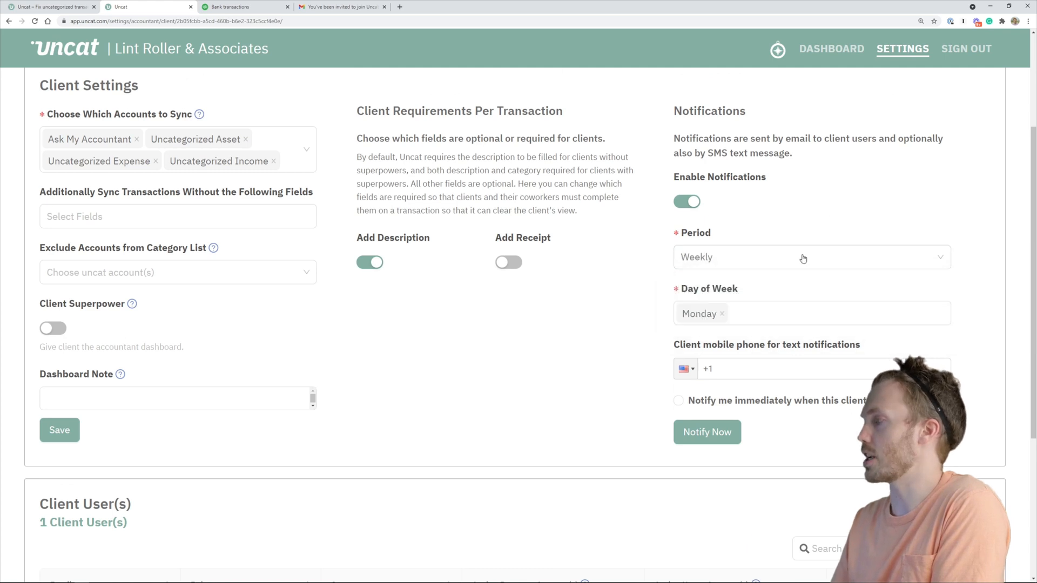
{"action": "left_click", "coordinate": [794, 312]}
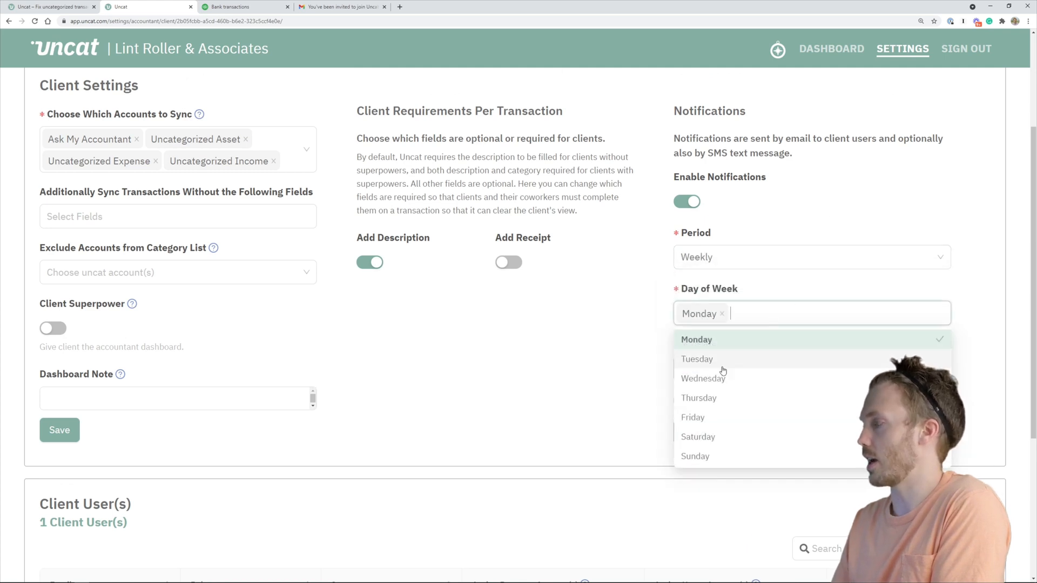
{"action": "left_click", "coordinate": [696, 359]}
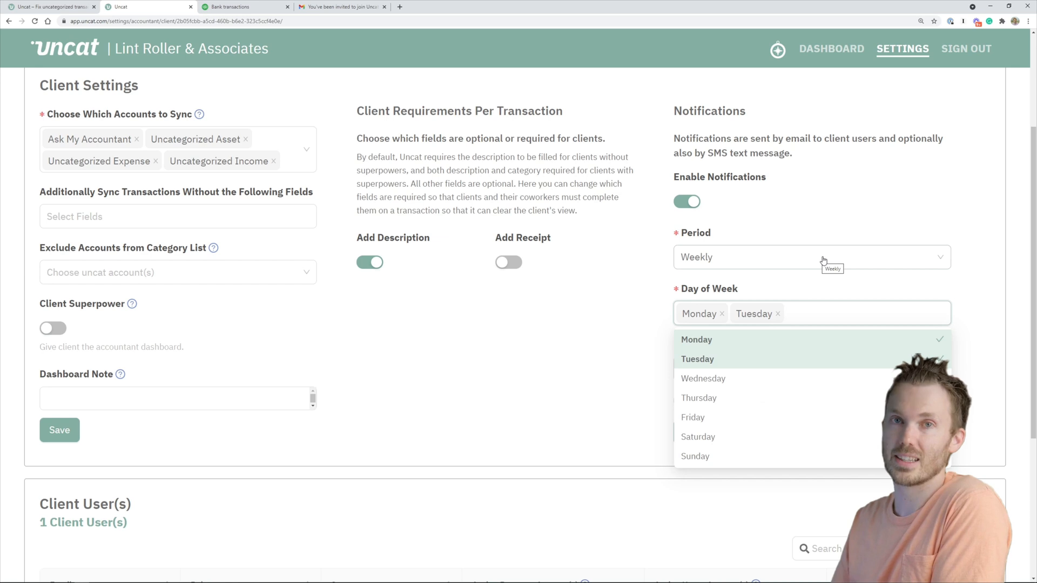
{"action": "left_click", "coordinate": [694, 417]}
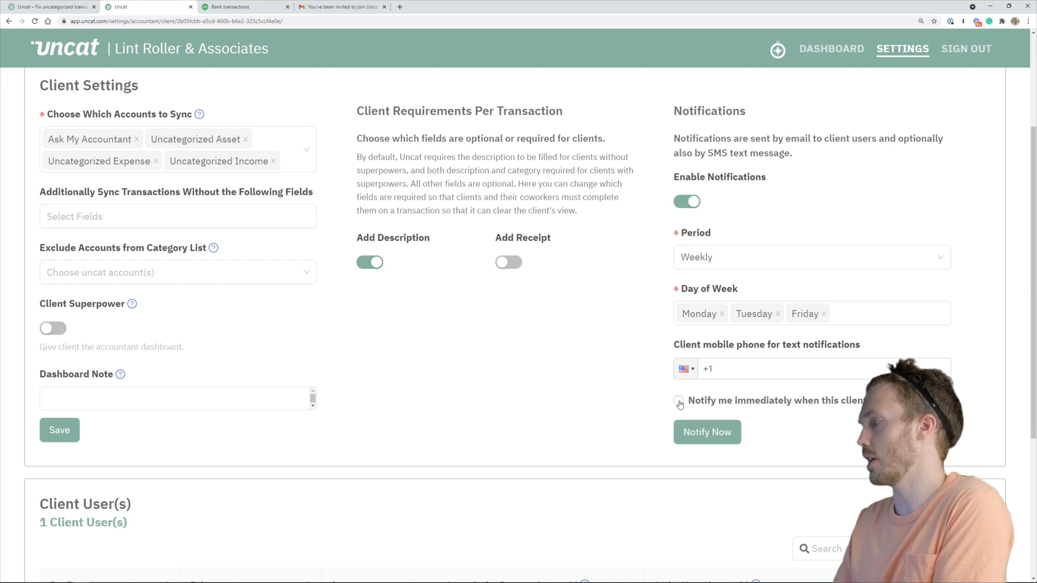
Enable immediate alerts on client updates and send Demo Business a notification now.
{"action": "left_click", "coordinate": [678, 402]}
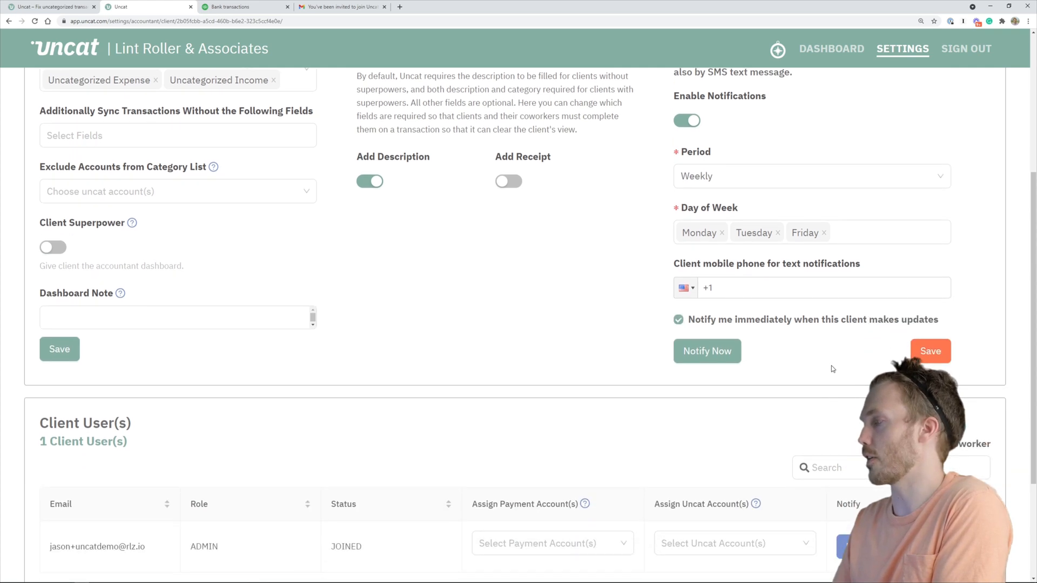
{"action": "mouse_move", "coordinate": [825, 366]}
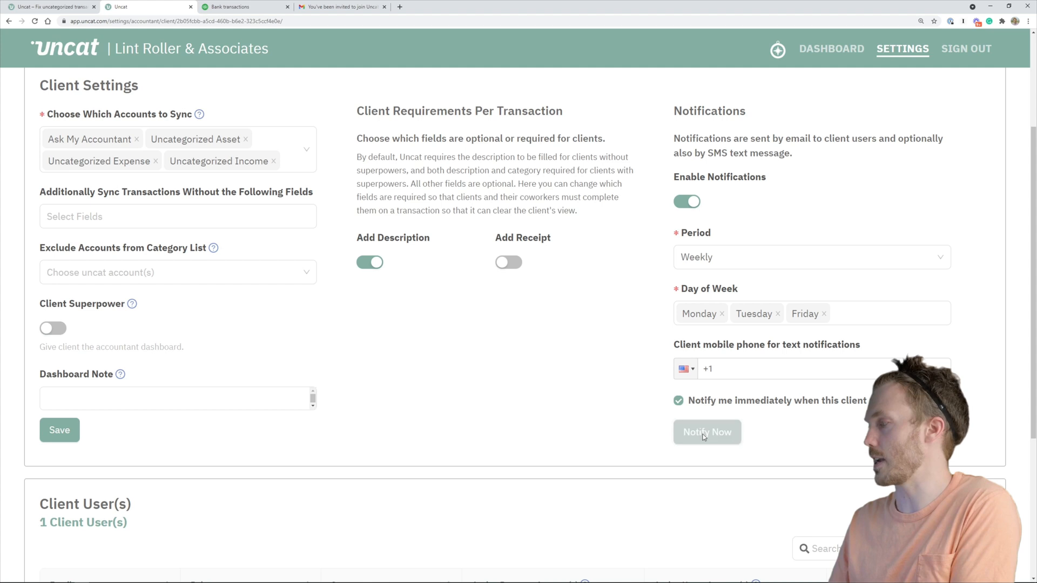
{"action": "left_click", "coordinate": [707, 432]}
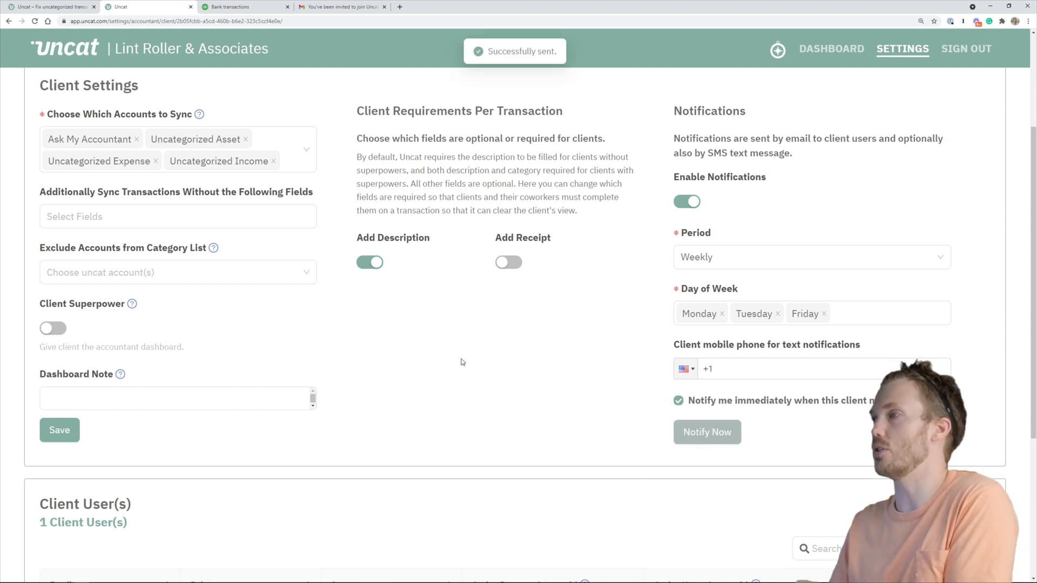
{"action": "left_click", "coordinate": [342, 6]}
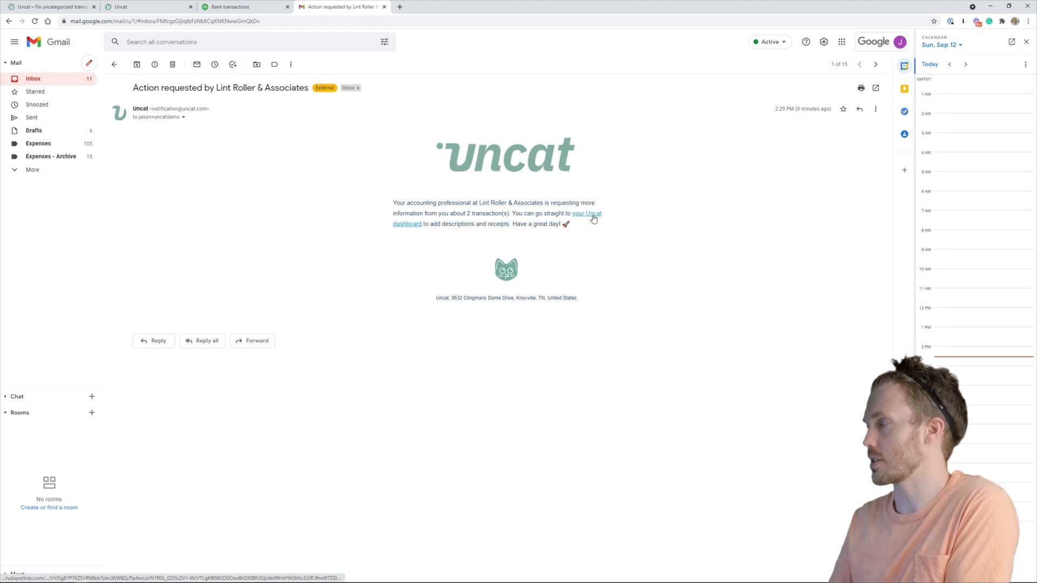
As the client, submit 'This is software' for CIRCLE.SO, then describe CONVERSION.AI as software.
{"action": "left_click", "coordinate": [586, 212]}
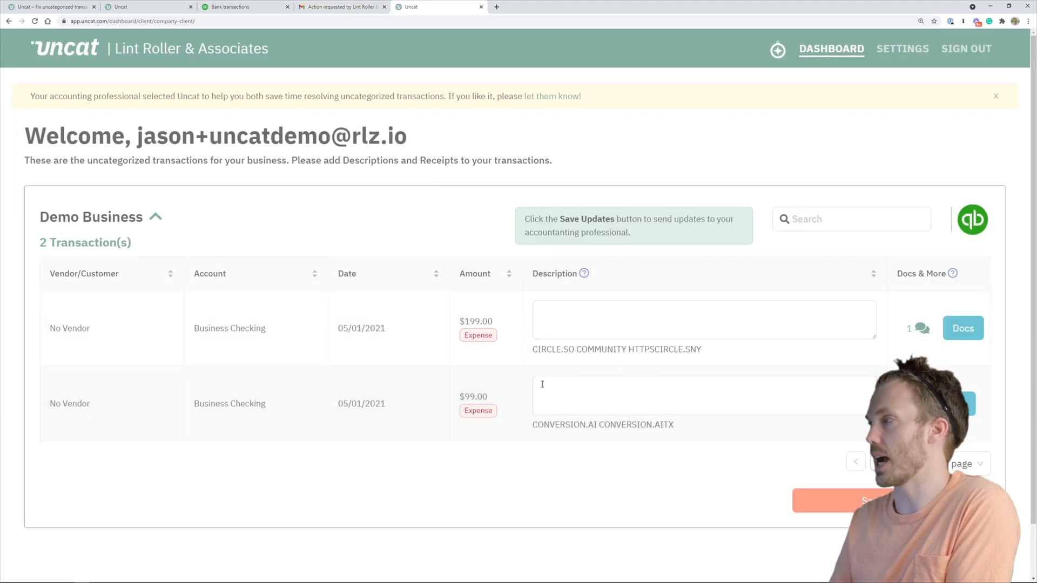
{"action": "left_click", "coordinate": [704, 319]}
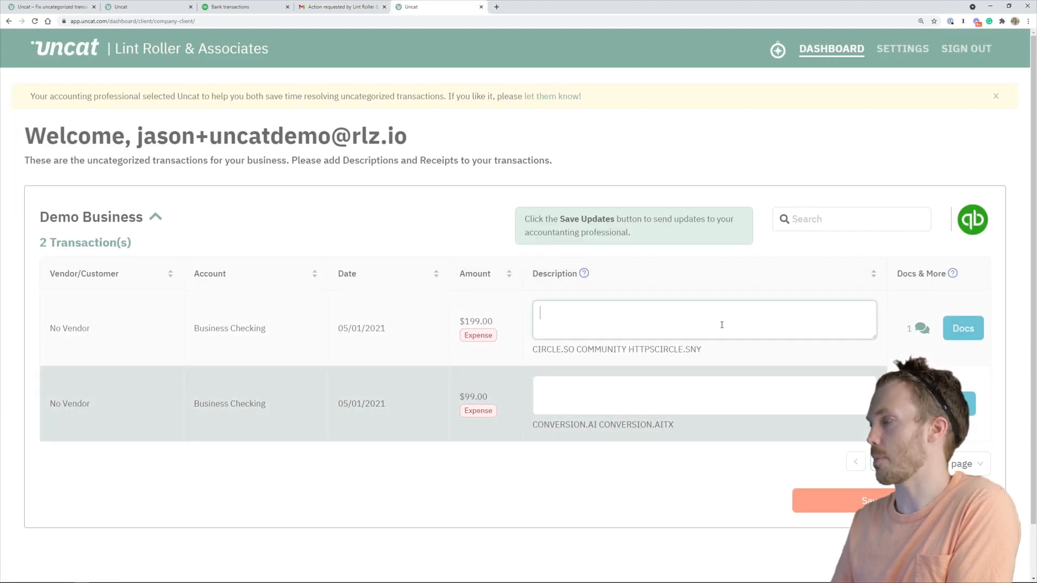
{"action": "type", "text": "This is"}
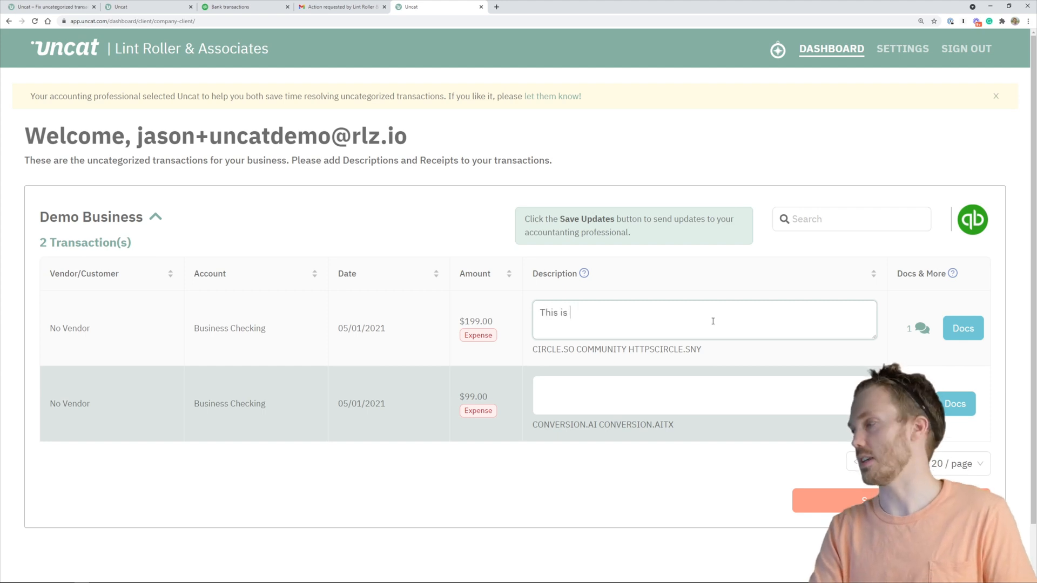
{"action": "type", "text": "software"}
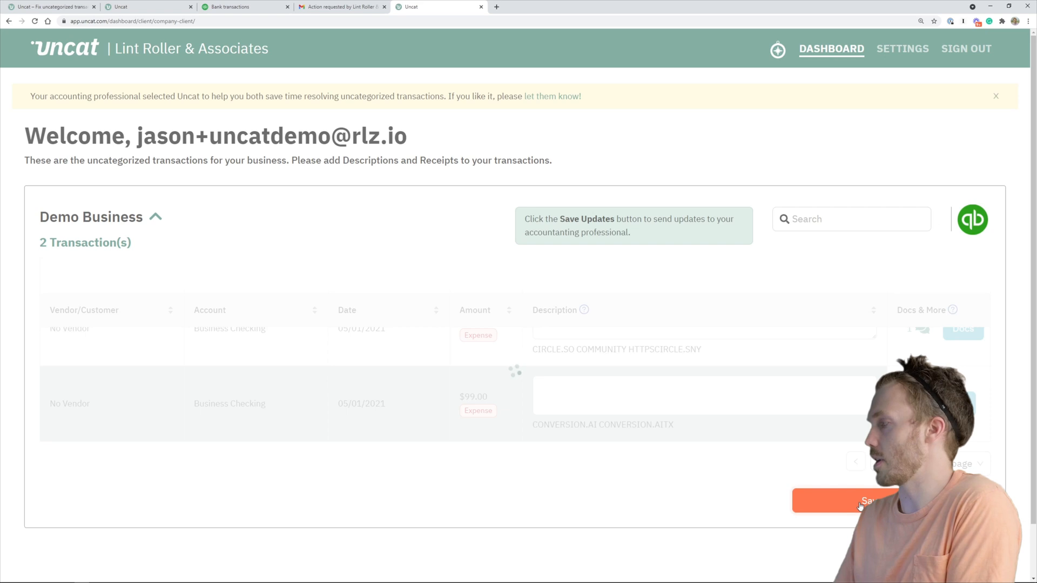
{"action": "left_click", "coordinate": [860, 501]}
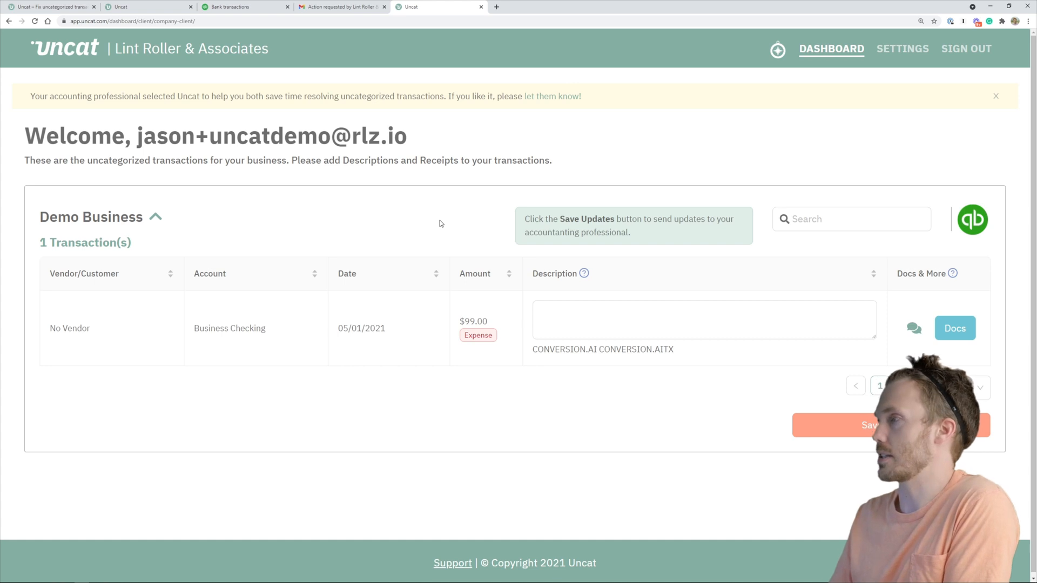
{"action": "type", "text": "Software"}
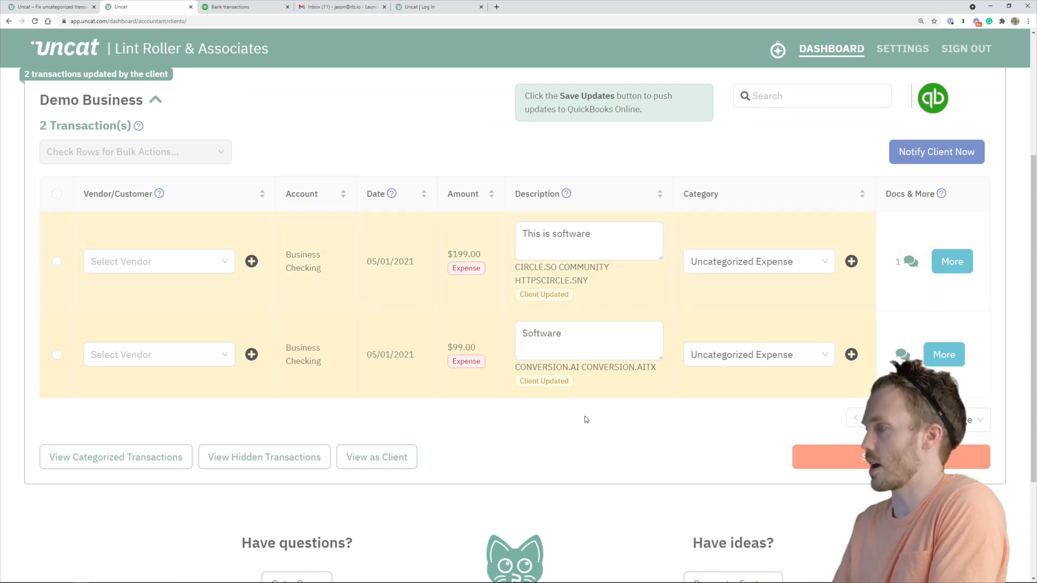
Set the $199 and $99 charges to Office Supplies & Software and save them to QuickBooks.
{"action": "left_click", "coordinate": [758, 262]}
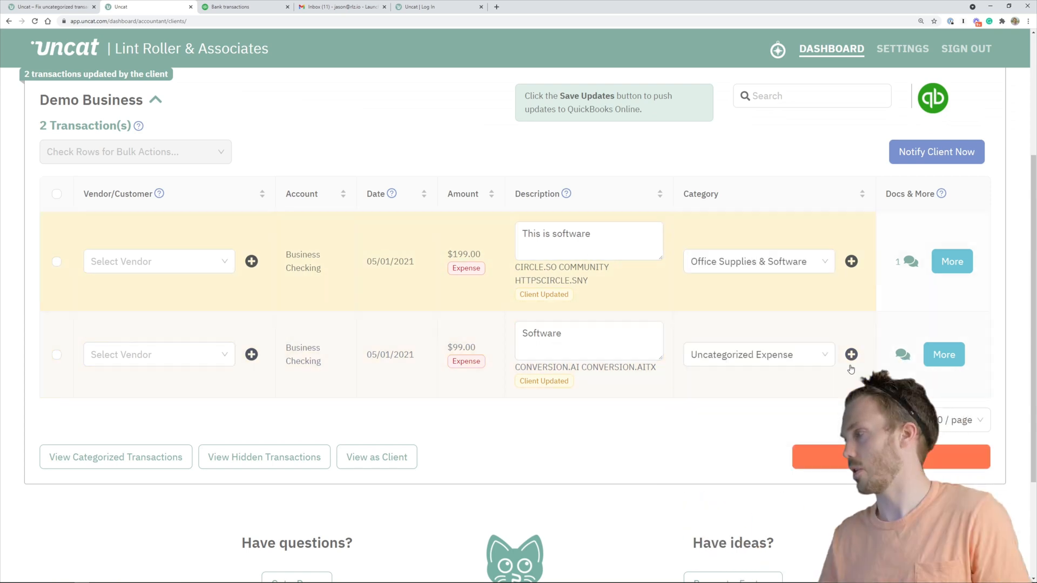
{"action": "left_click", "coordinate": [852, 355]}
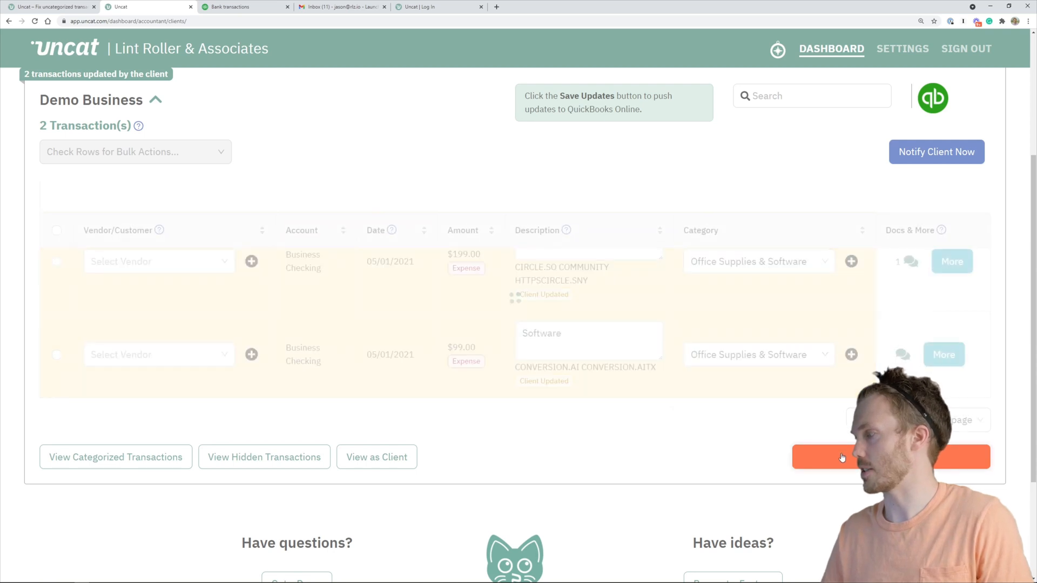
{"action": "left_click", "coordinate": [890, 457]}
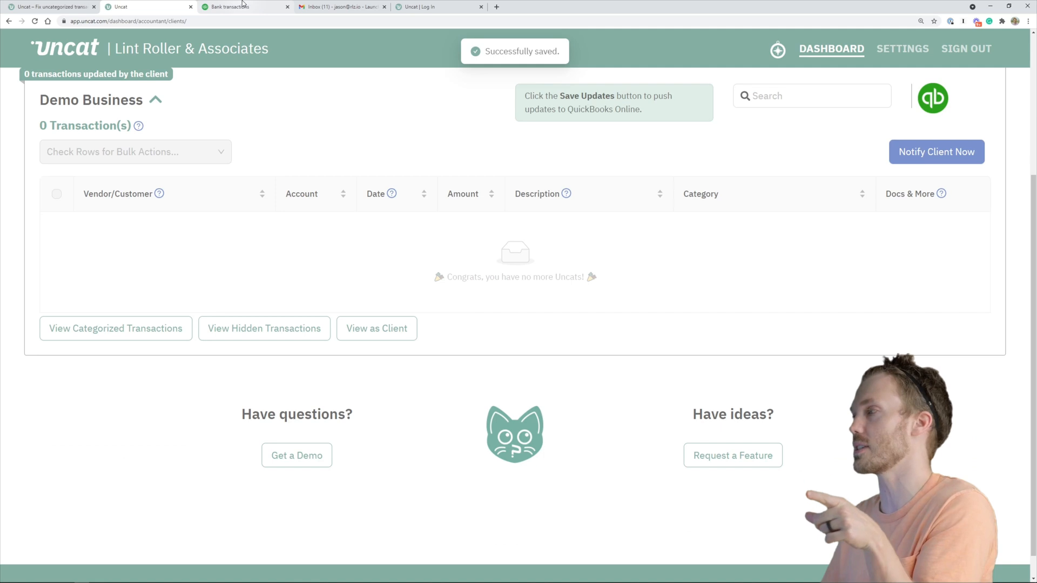
{"action": "left_click", "coordinate": [245, 6]}
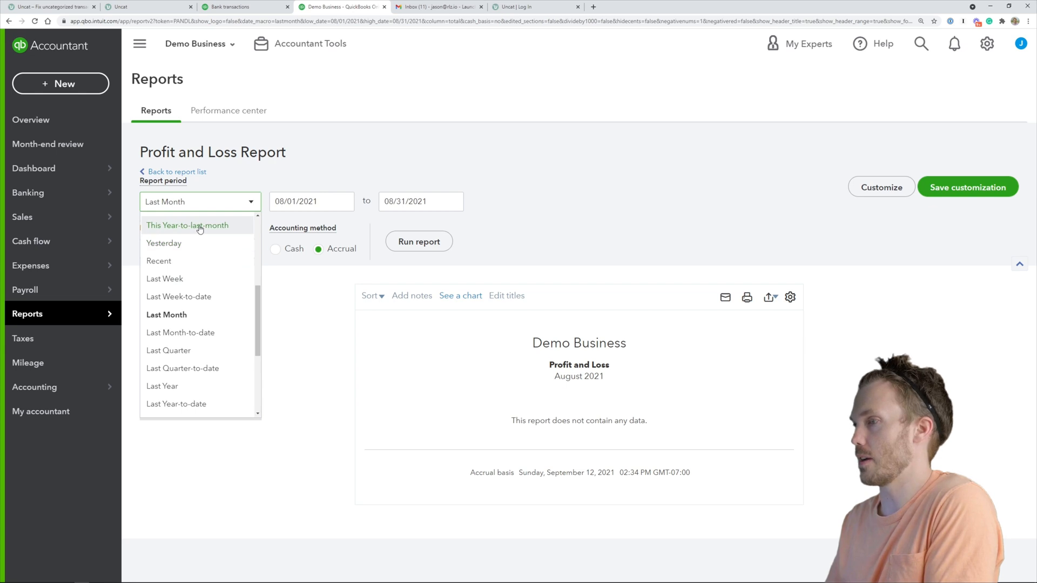
Run the This Year Profit and Loss and drill into the Office Supplies & Software total.
{"action": "left_click", "coordinate": [173, 202]}
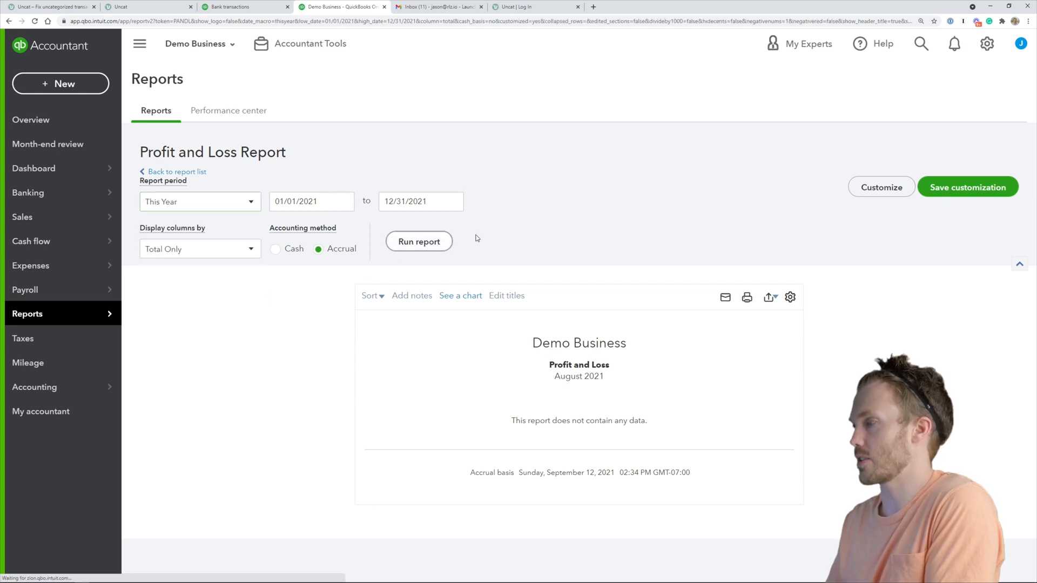
{"action": "left_click", "coordinate": [418, 241]}
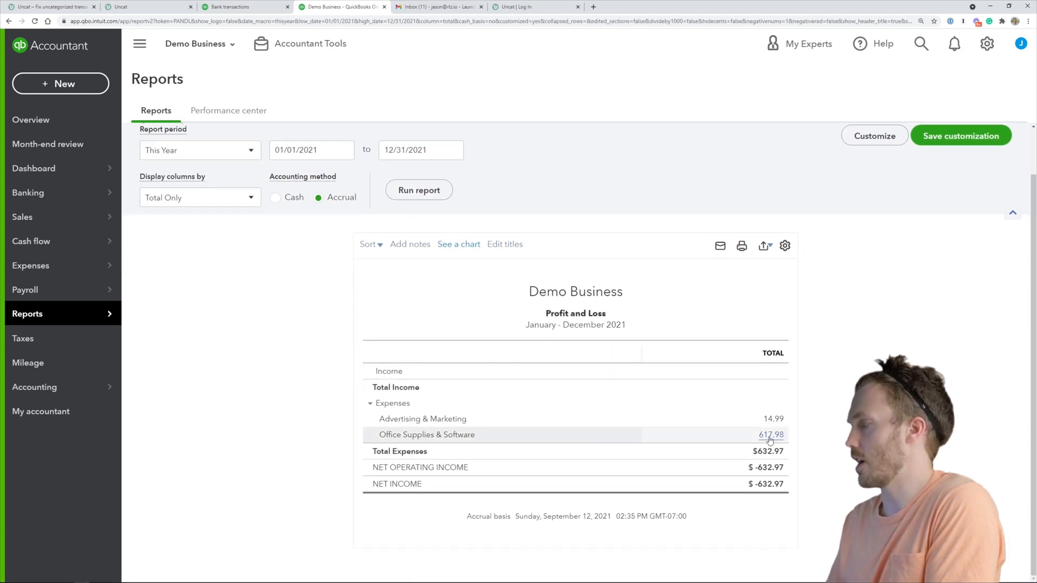
{"action": "left_click", "coordinate": [771, 434]}
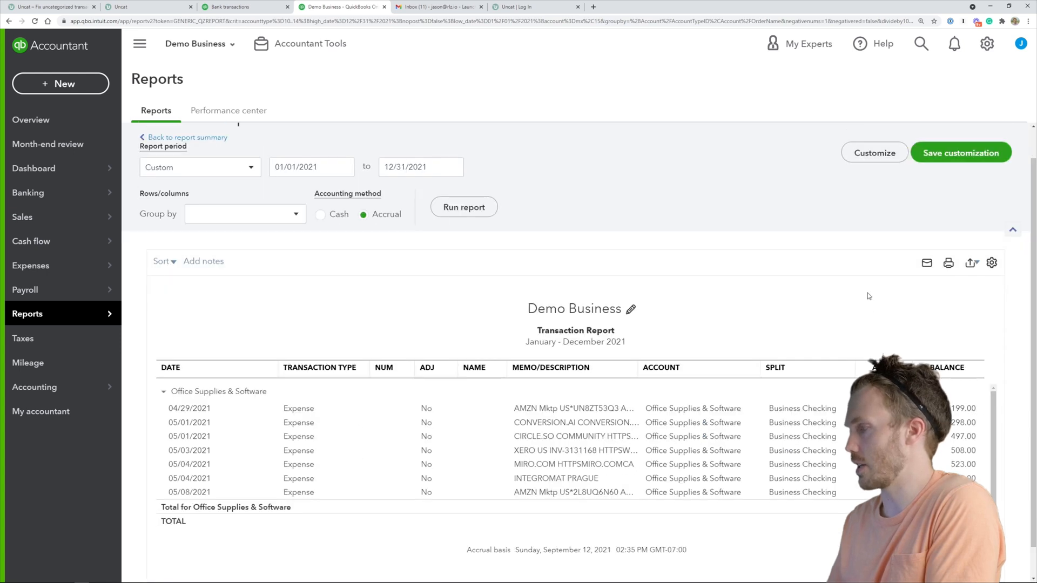